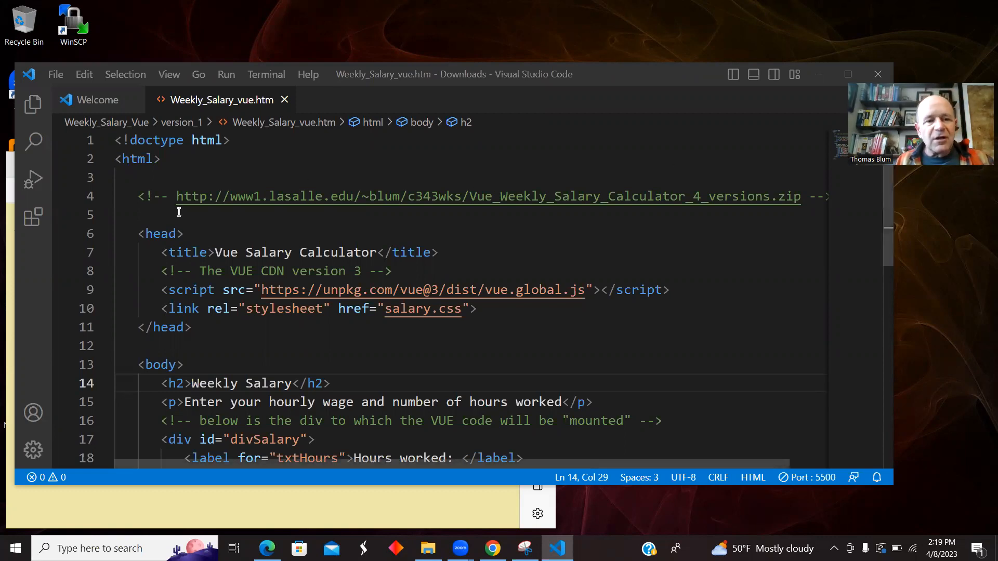
Step: Calculate the salary for 20 hours at 8, then raise hours to 24 and recalculate ($192)
drag(177, 197, 801, 196)
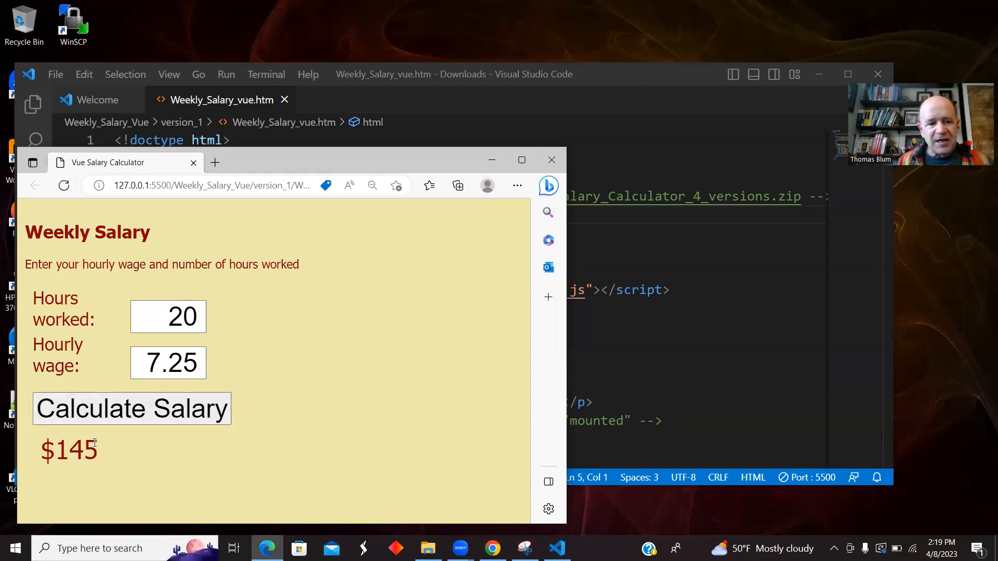
mouse_move(122, 439)
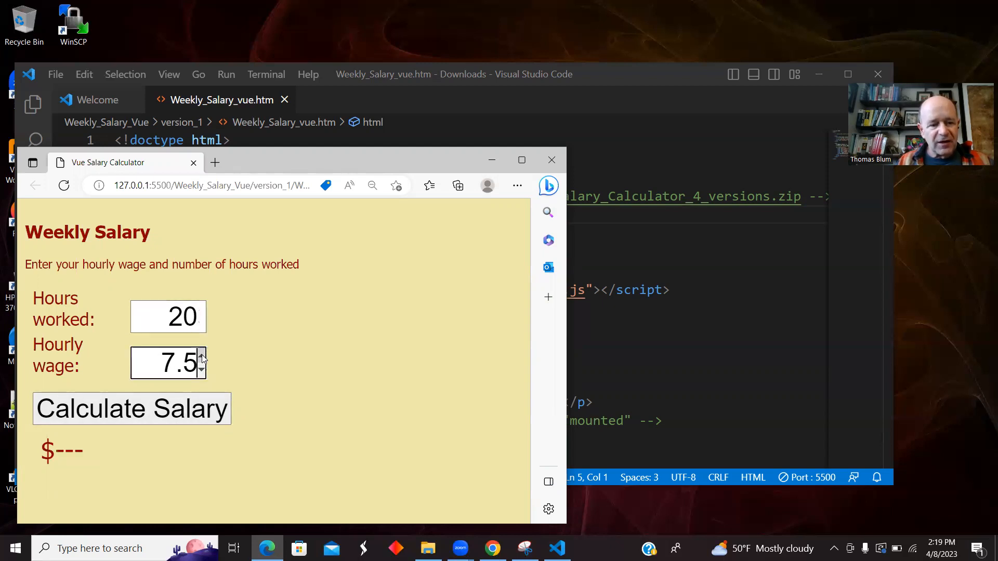
click(131, 408)
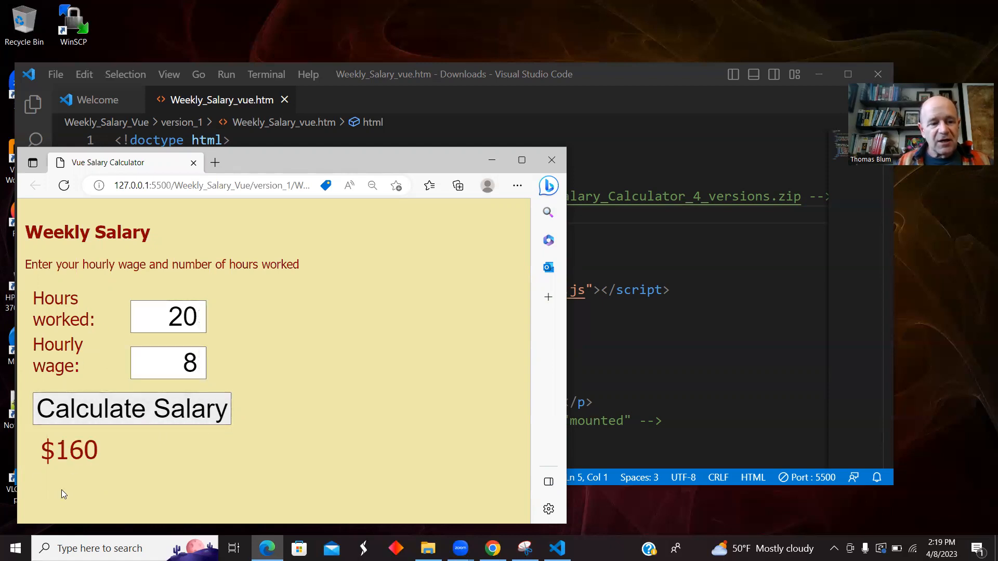
click(203, 311)
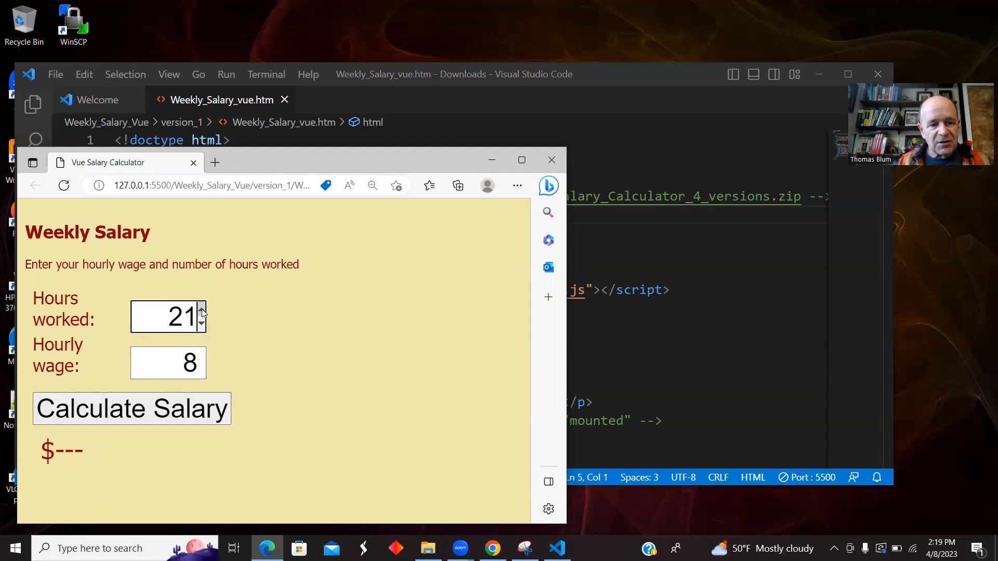
click(202, 312)
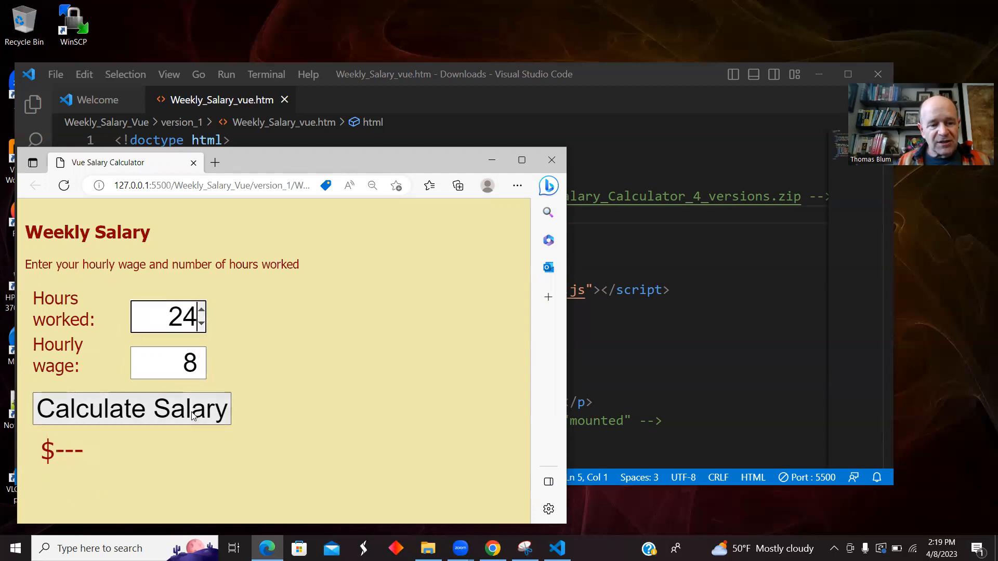
click(131, 408)
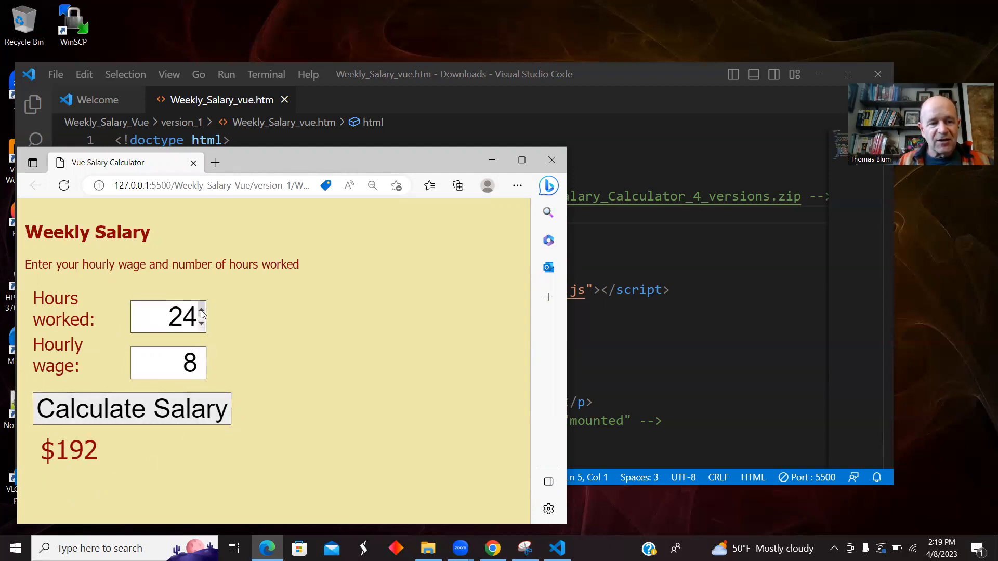
Step: Recalculate for 39, 40 and 41 hours at the new wage, showing $390, $400 and the overtime result
text(9.25)
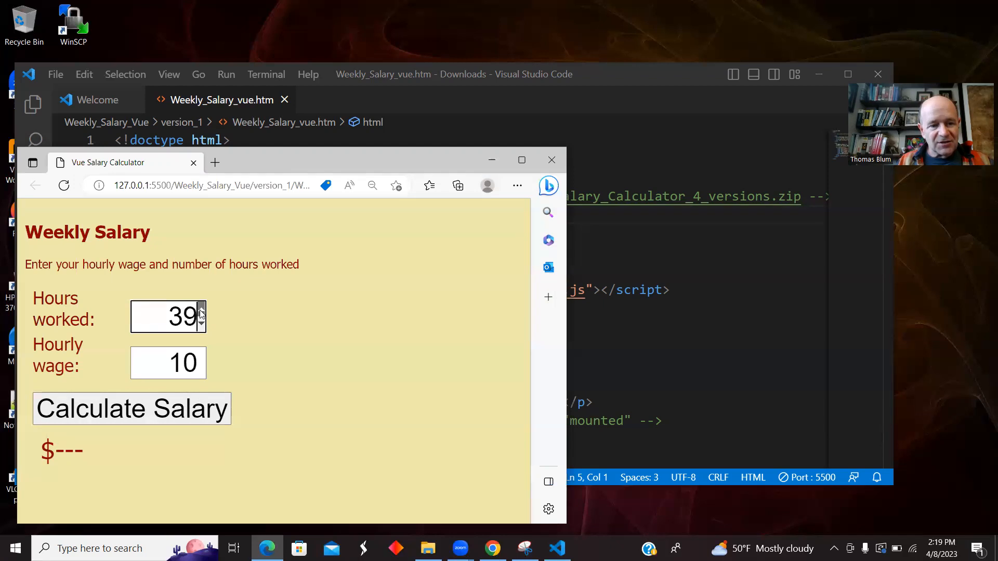
click(131, 409)
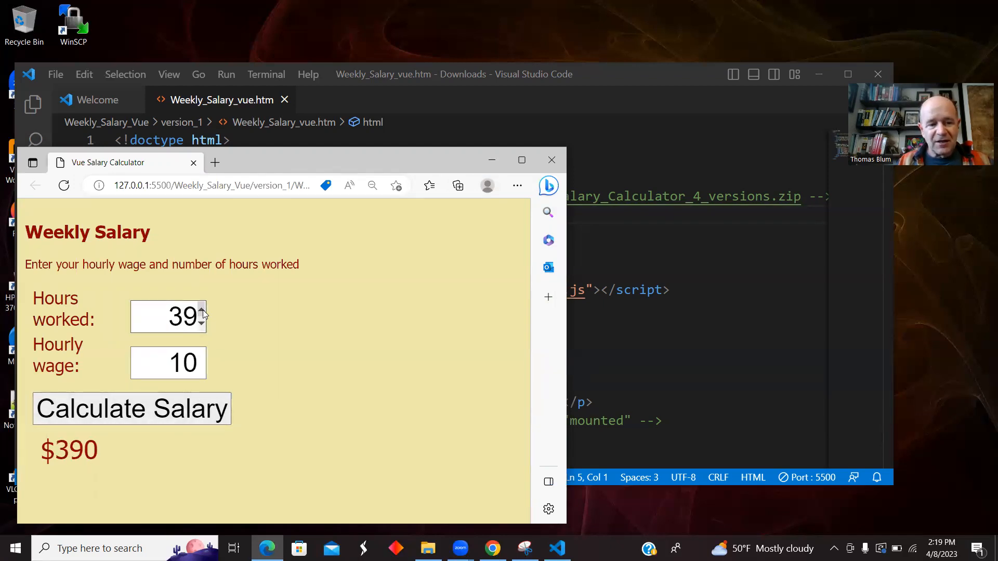
click(201, 310)
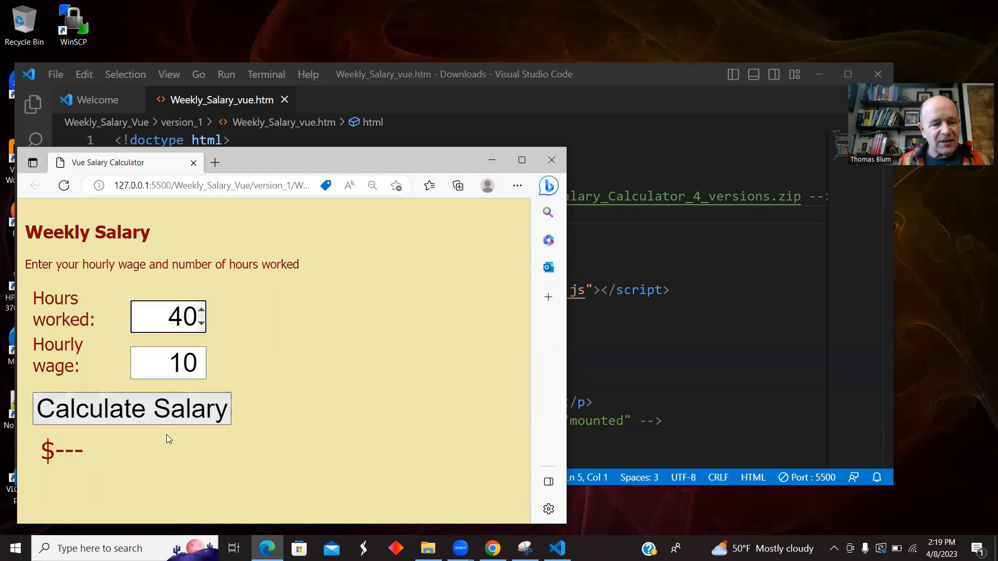
click(132, 409)
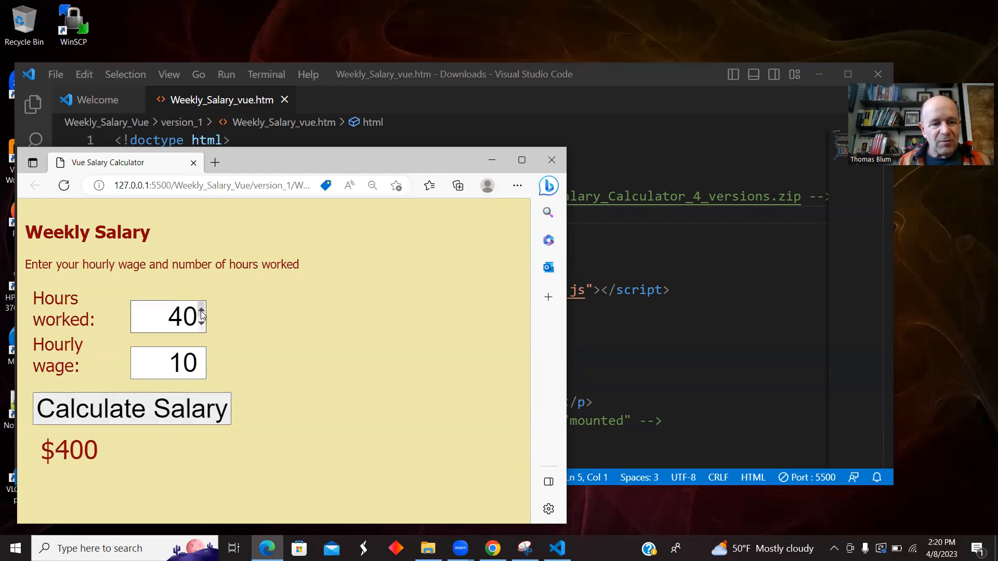
click(202, 310)
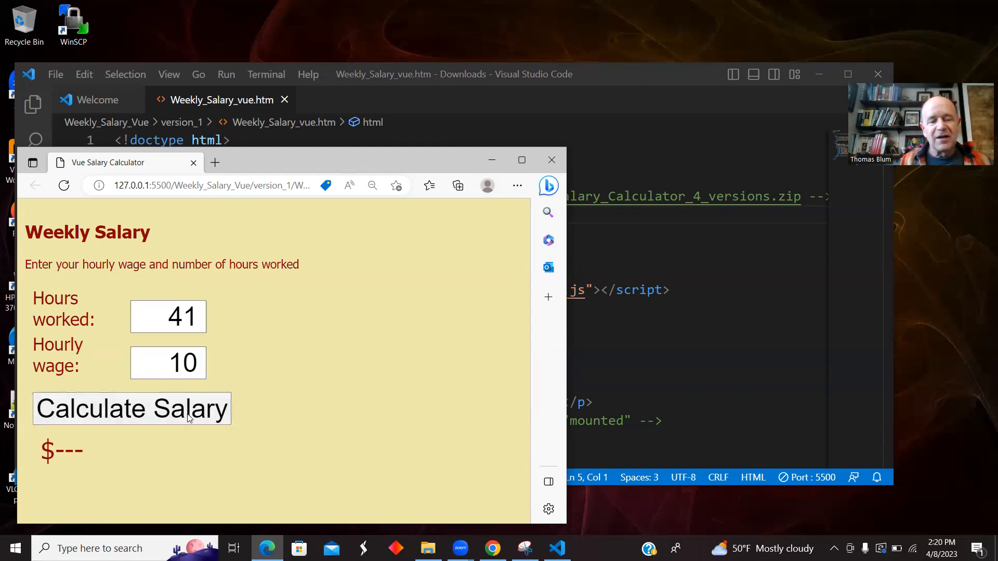
click(132, 409)
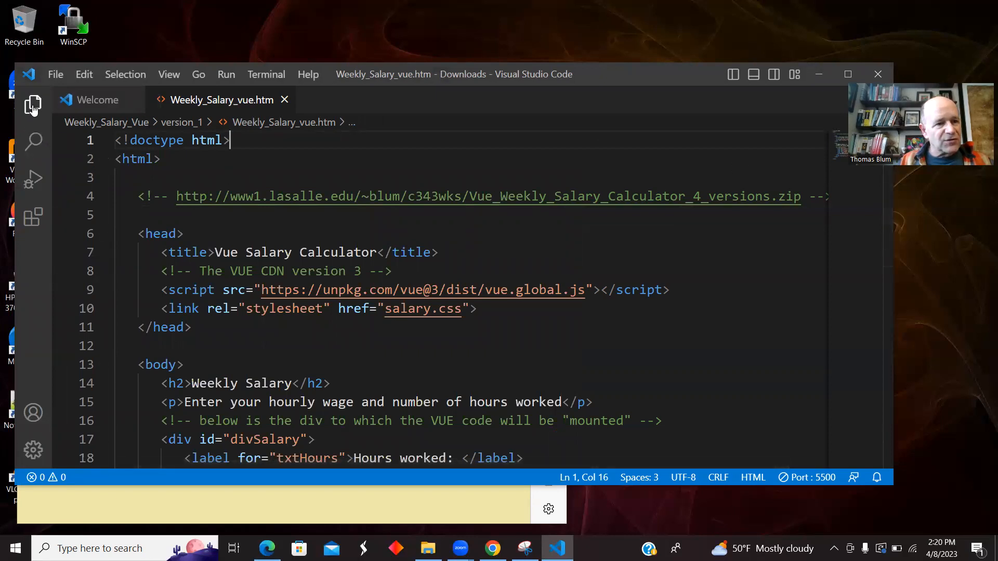
Step: Show the file tree, open version 1's salary.css and select the body selector
click(32, 104)
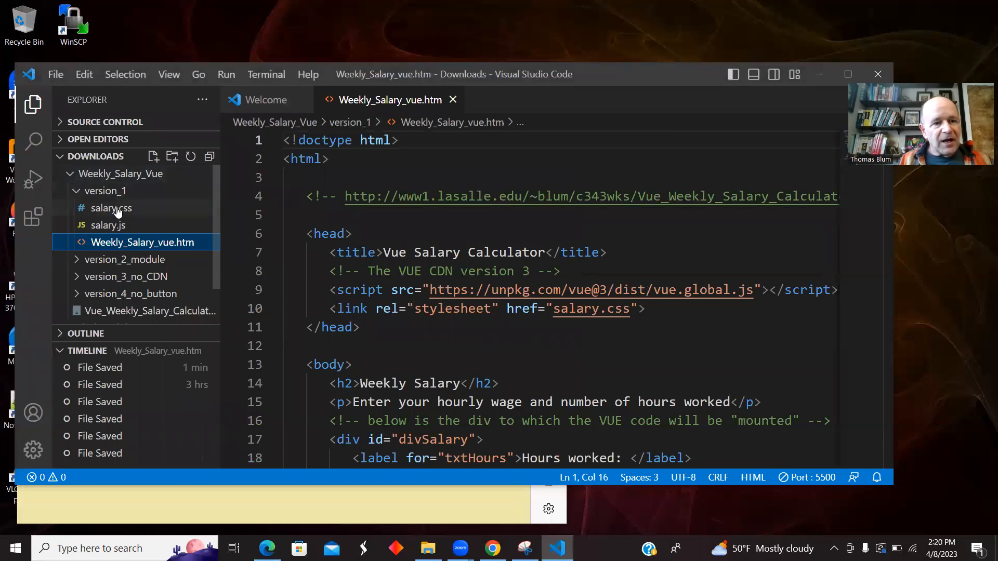
click(109, 208)
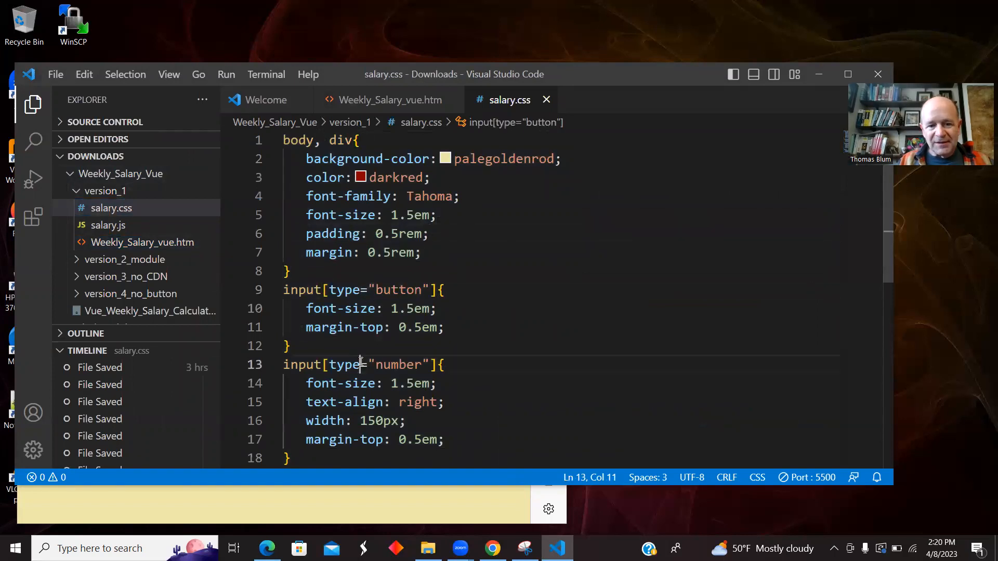
click(305, 140)
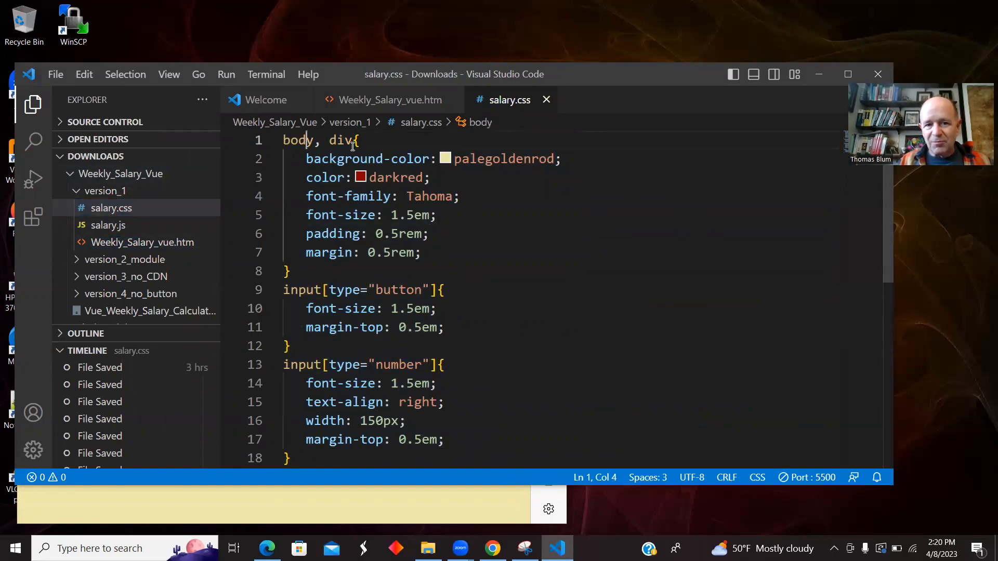
double_click(298, 140)
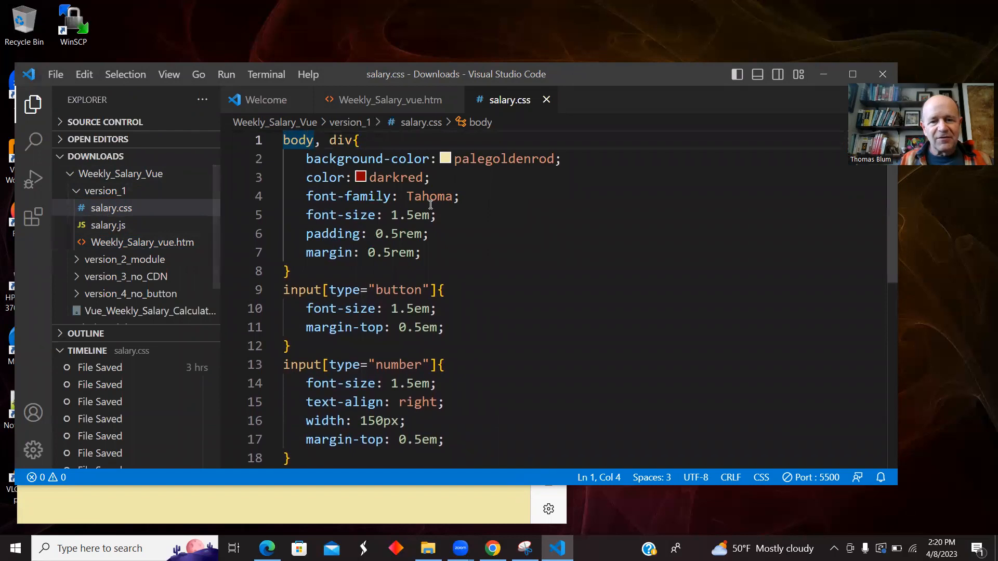
mouse_move(486, 229)
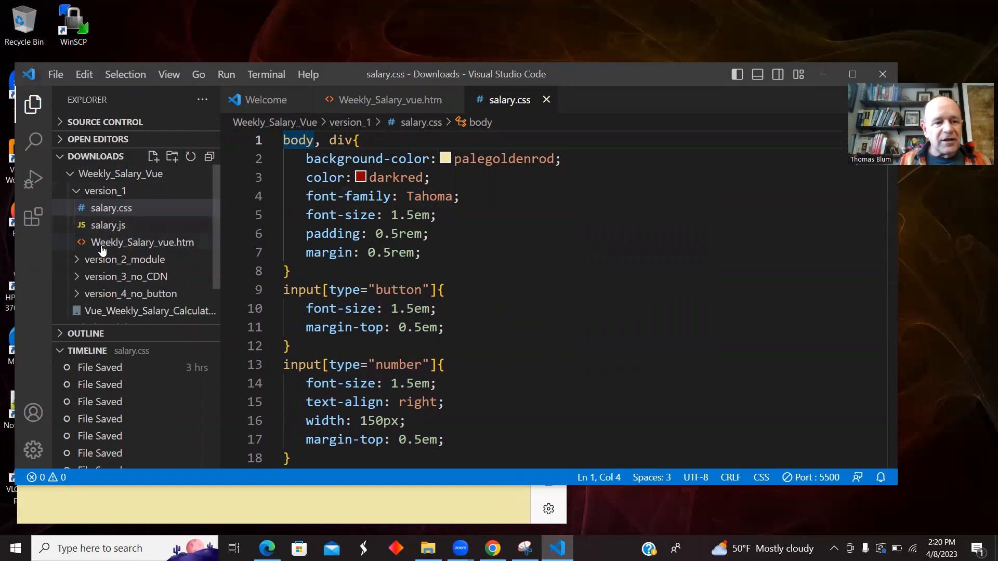
Step: Return to Weekly_Salary_vue.htm and walk through the instructions paragraph and Hours worked label
click(143, 243)
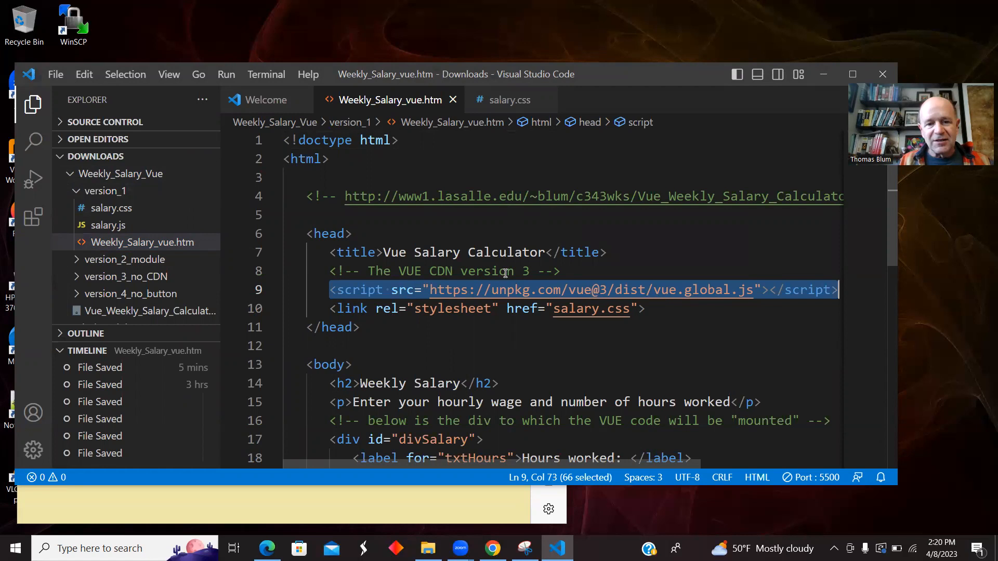
mouse_move(327, 309)
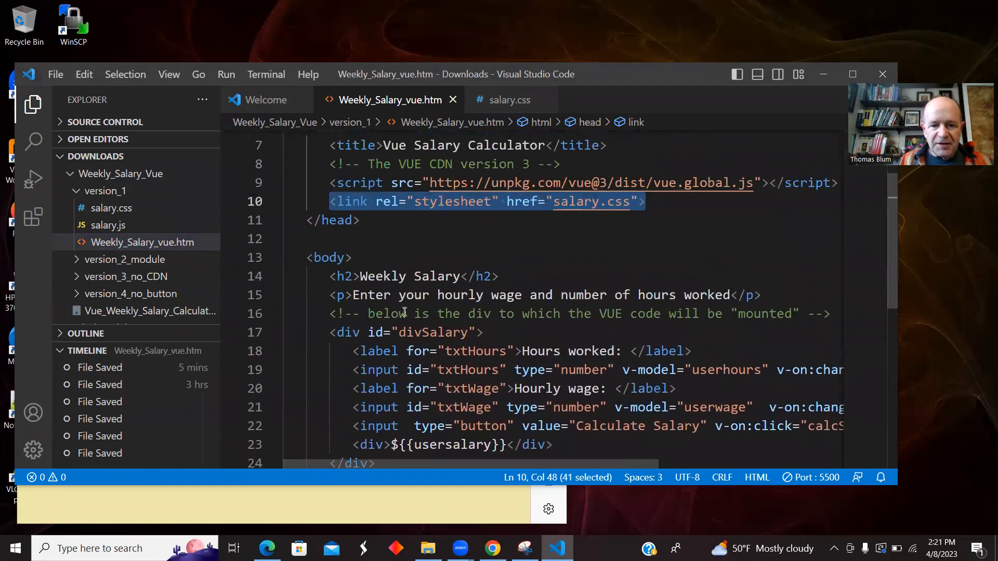
click(347, 295)
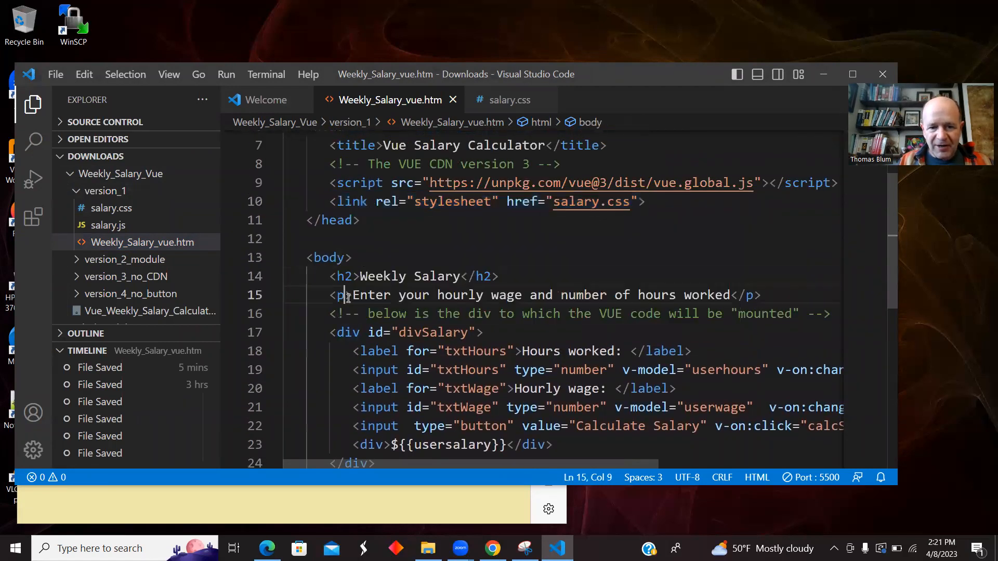
click(347, 333)
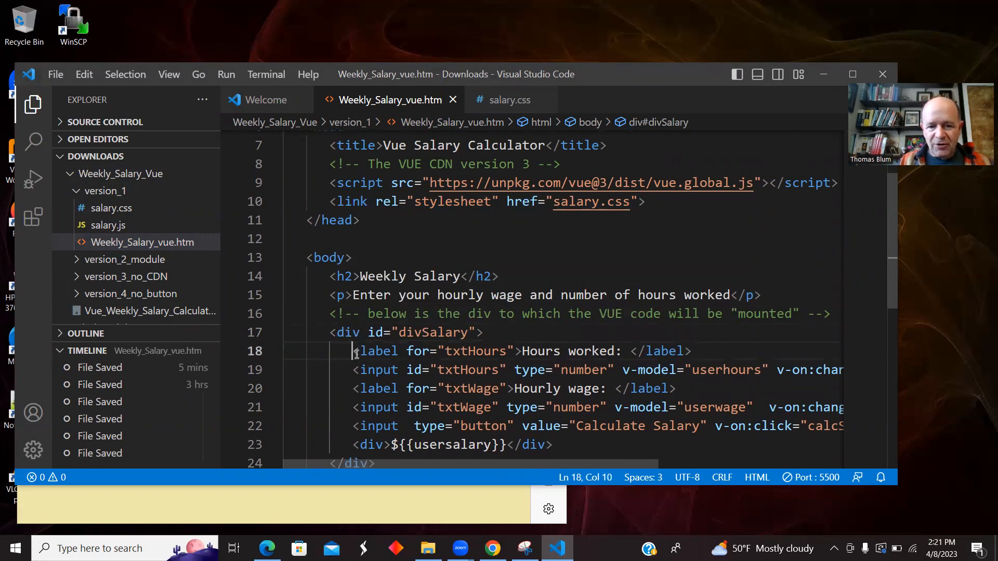
drag(353, 370, 506, 370)
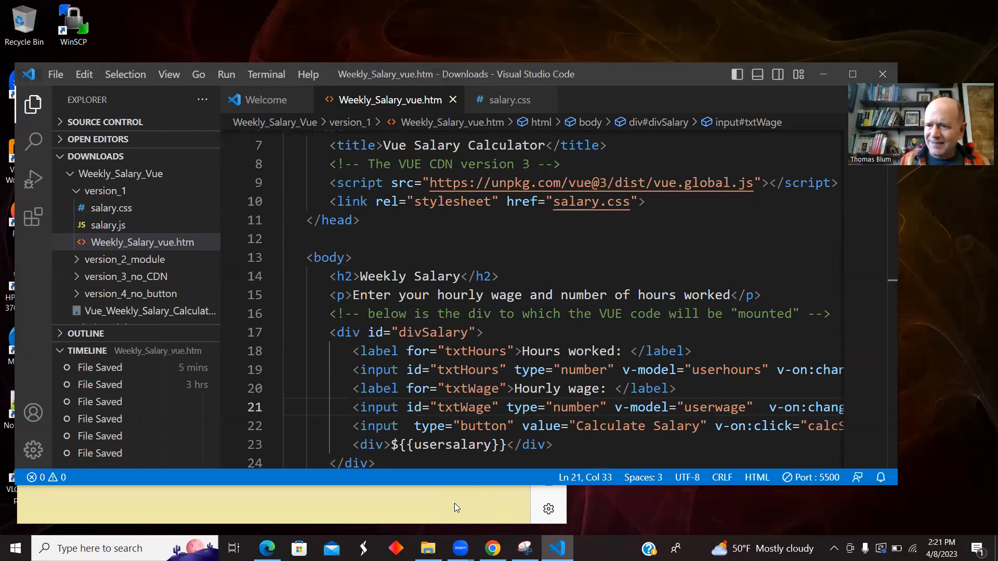
Step: Highlight the v-model="userhours" binding on the hours input
click(532, 407)
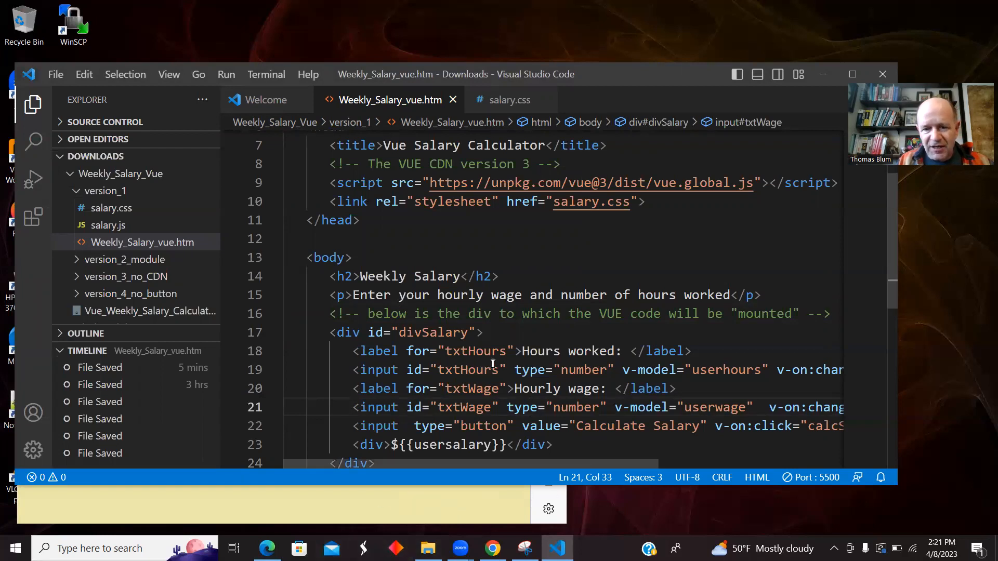
mouse_move(614, 369)
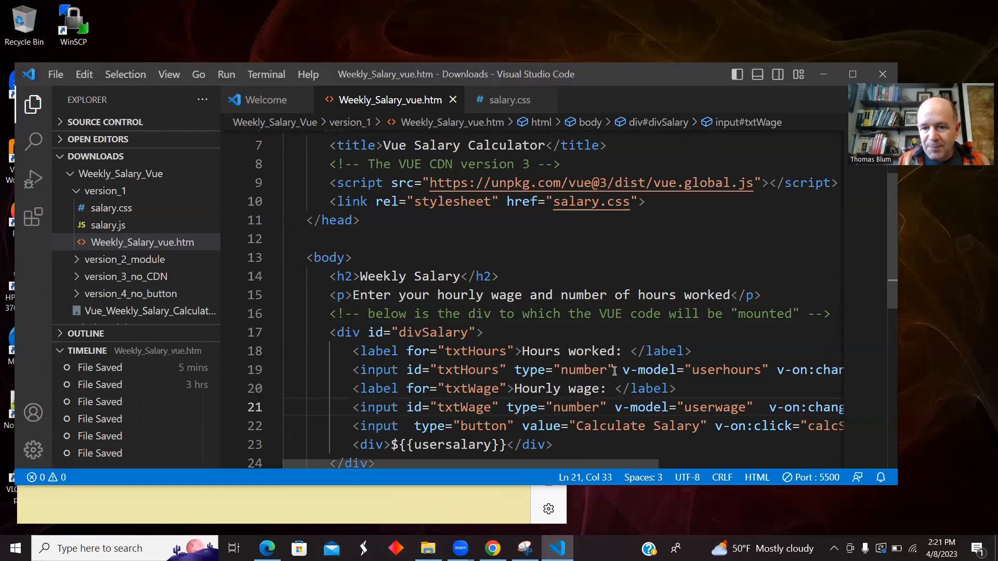
drag(621, 369, 768, 369)
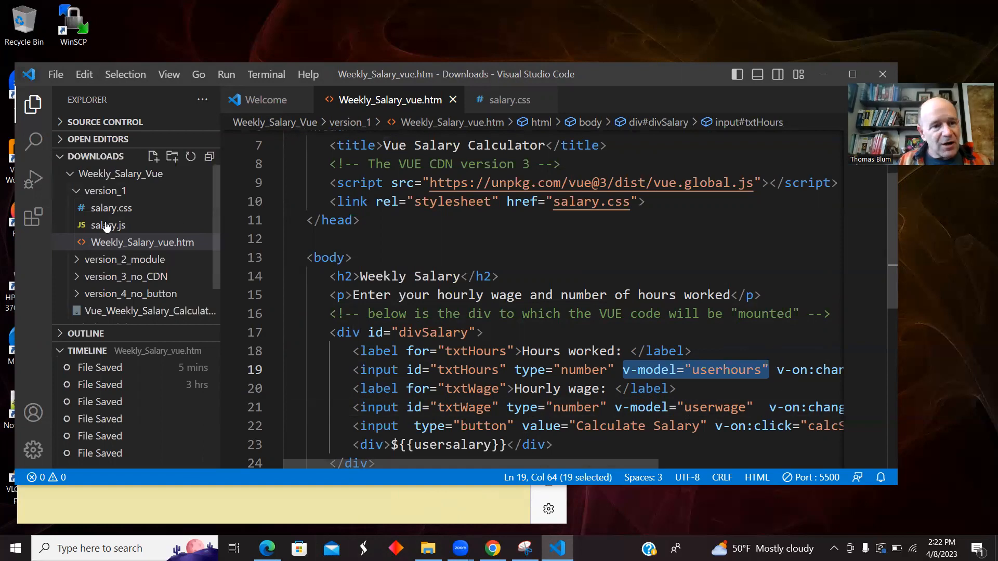
Step: Open salary.js to show its data property, then return to the HTML file
click(107, 225)
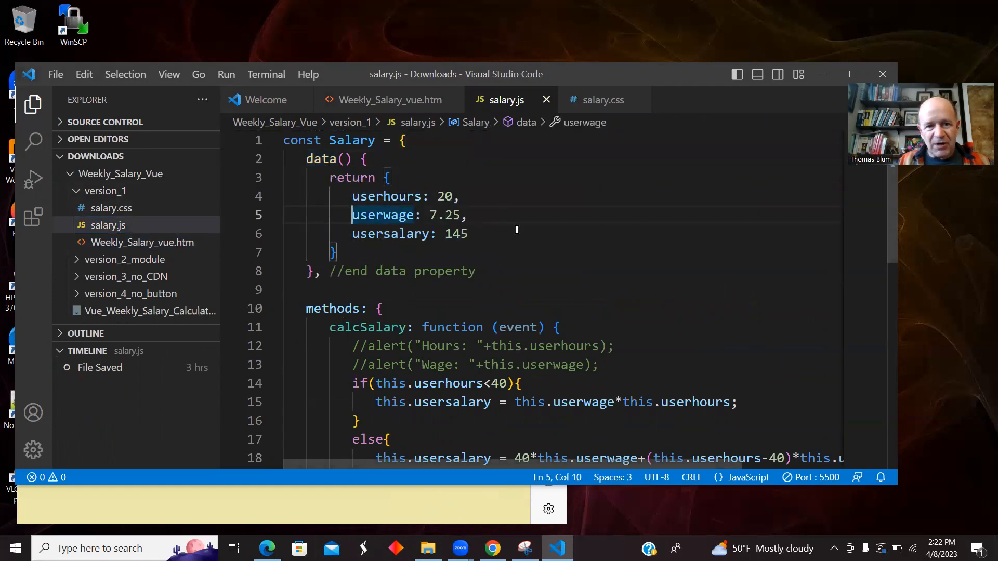
mouse_move(594, 233)
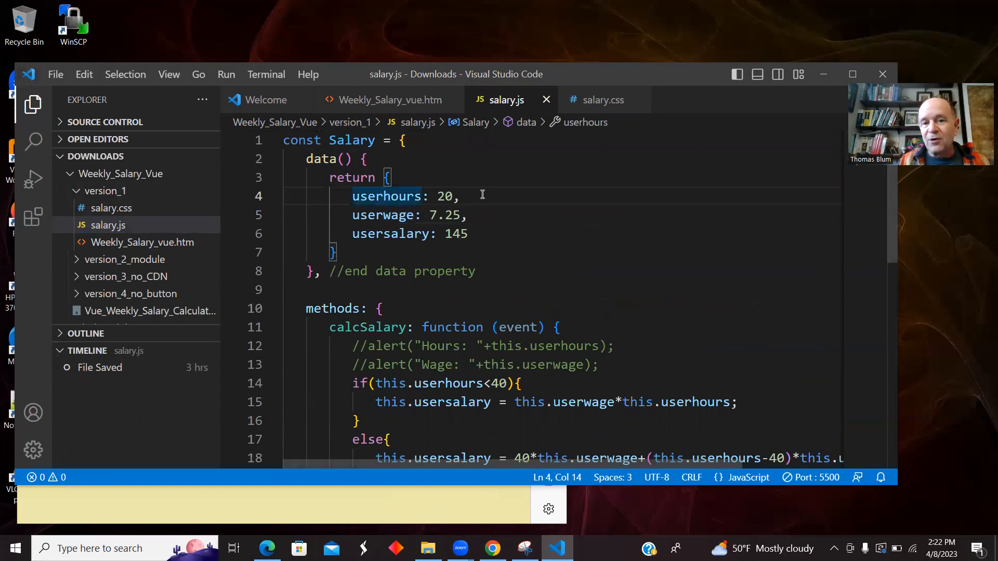
click(386, 100)
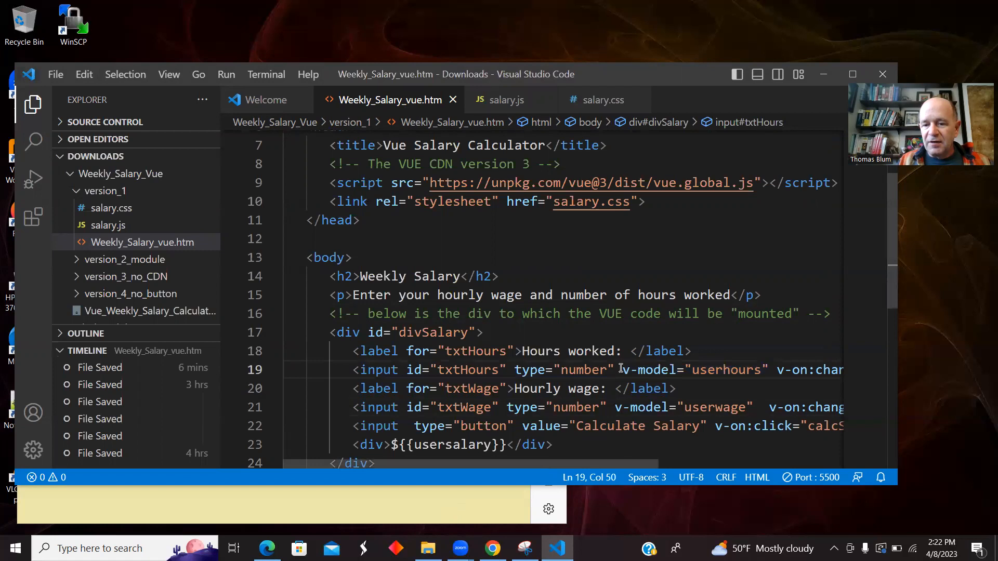
drag(621, 371, 769, 370)
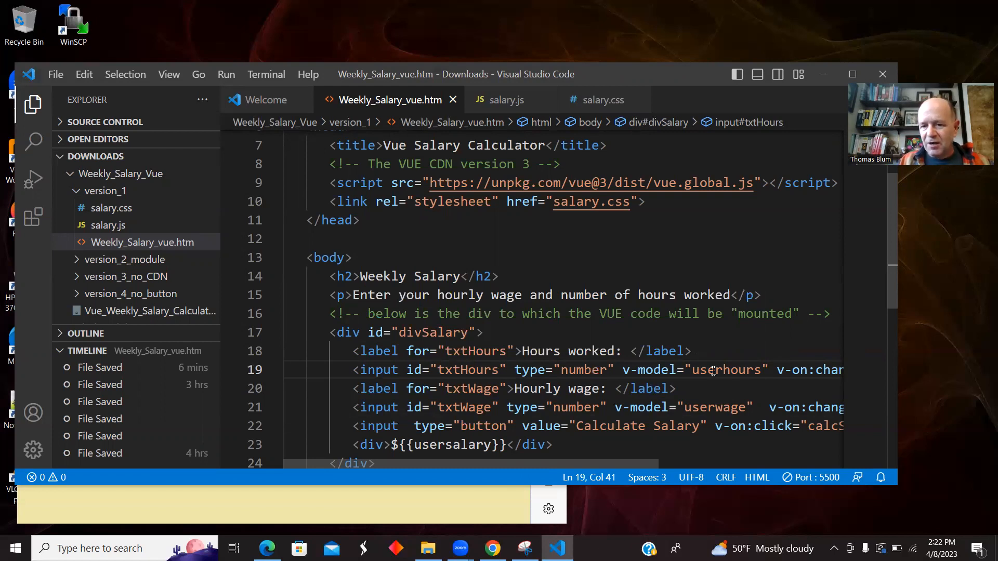
scroll(right, 3)
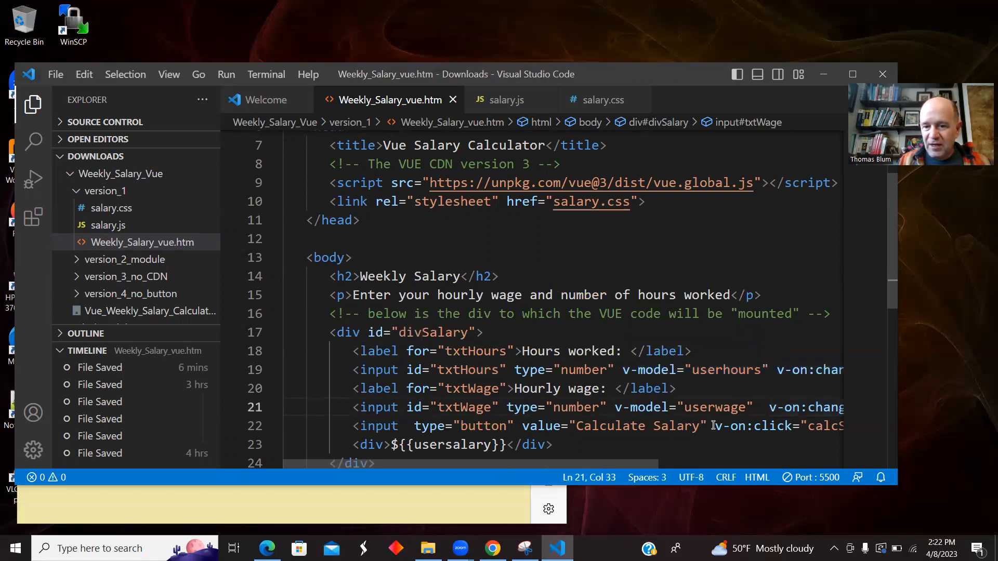
mouse_move(666, 395)
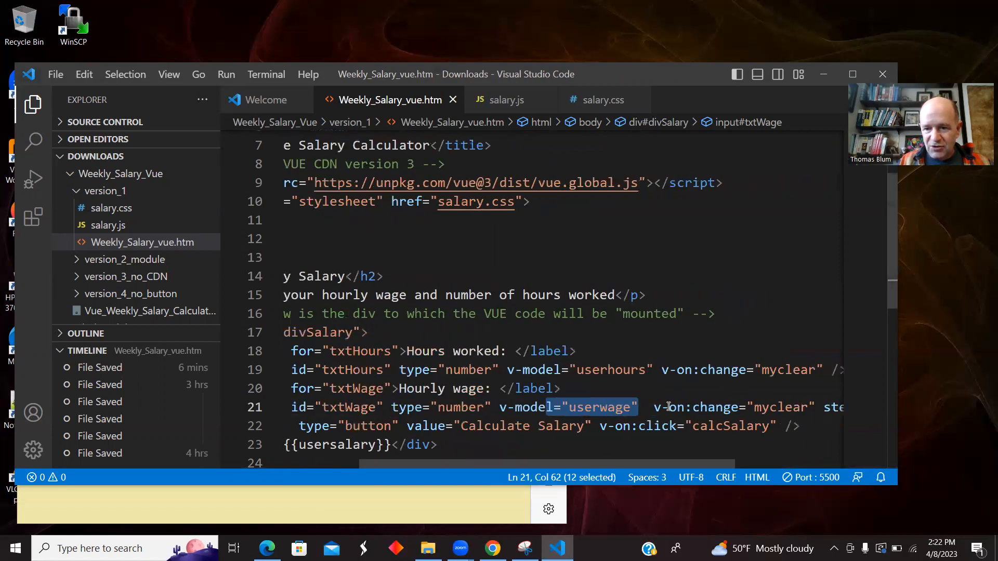
click(777, 407)
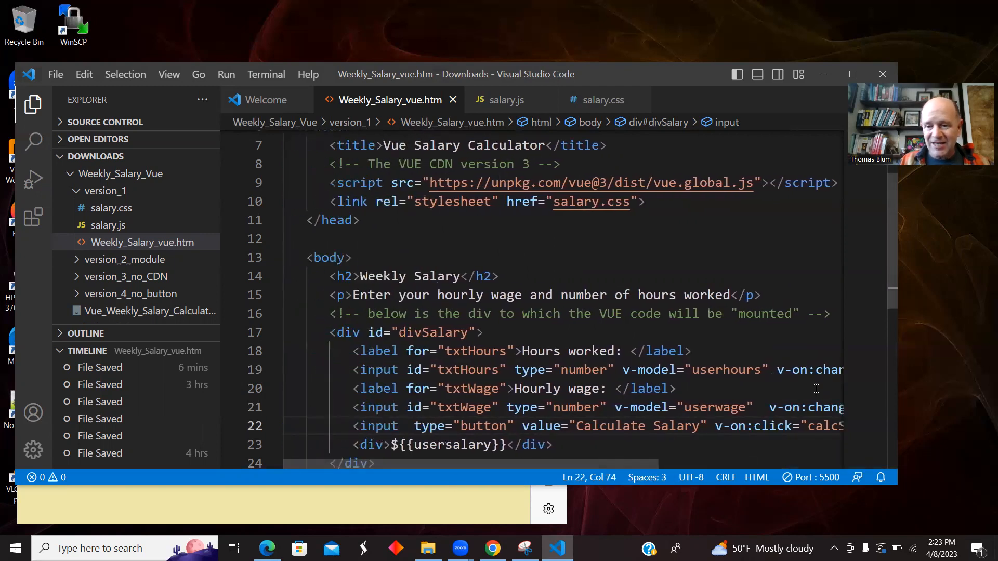
scroll(down, 3)
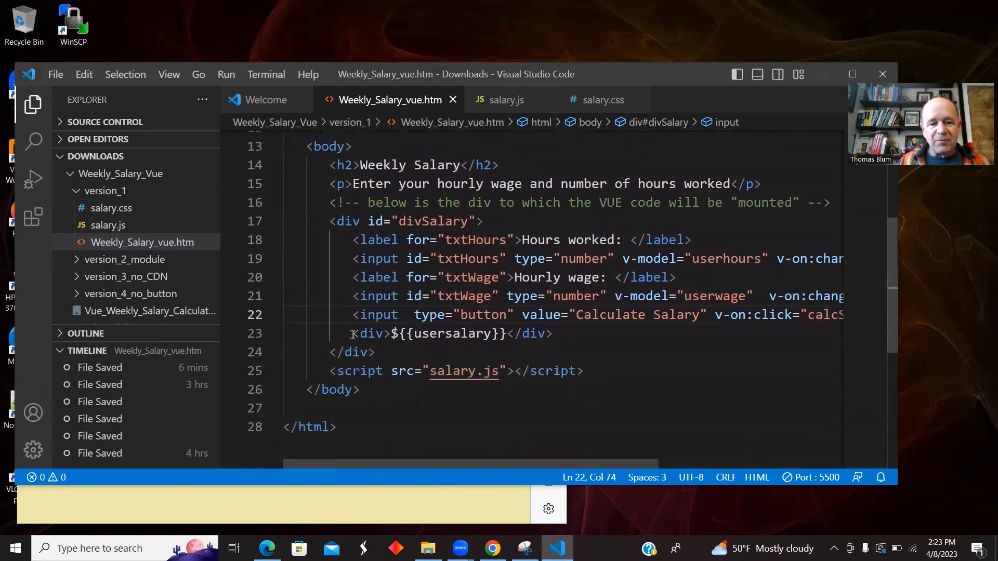
drag(350, 333, 552, 333)
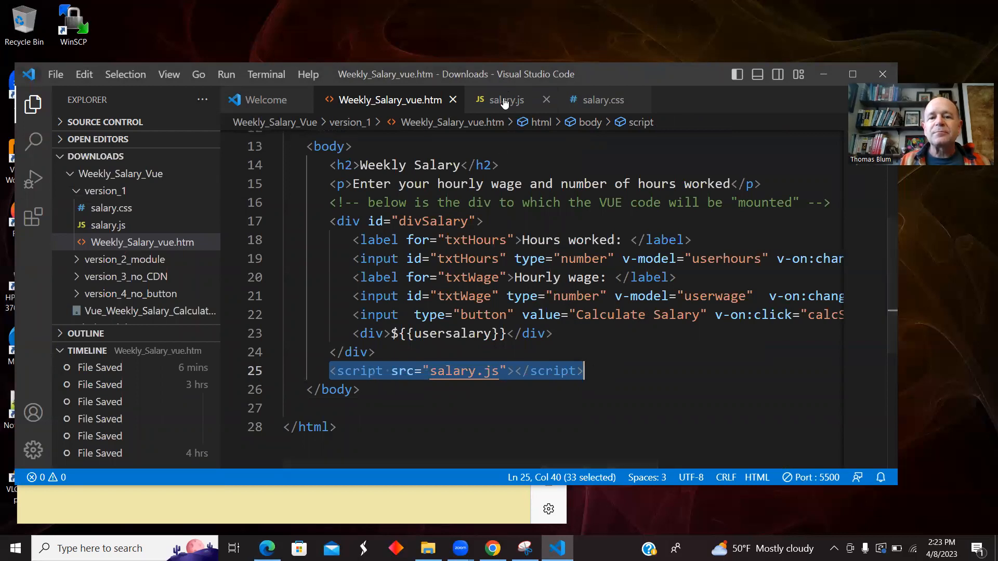
Step: Open salary.js and select the data() return object with userhours 20, userwage 7.25, usersalary 145
click(507, 100)
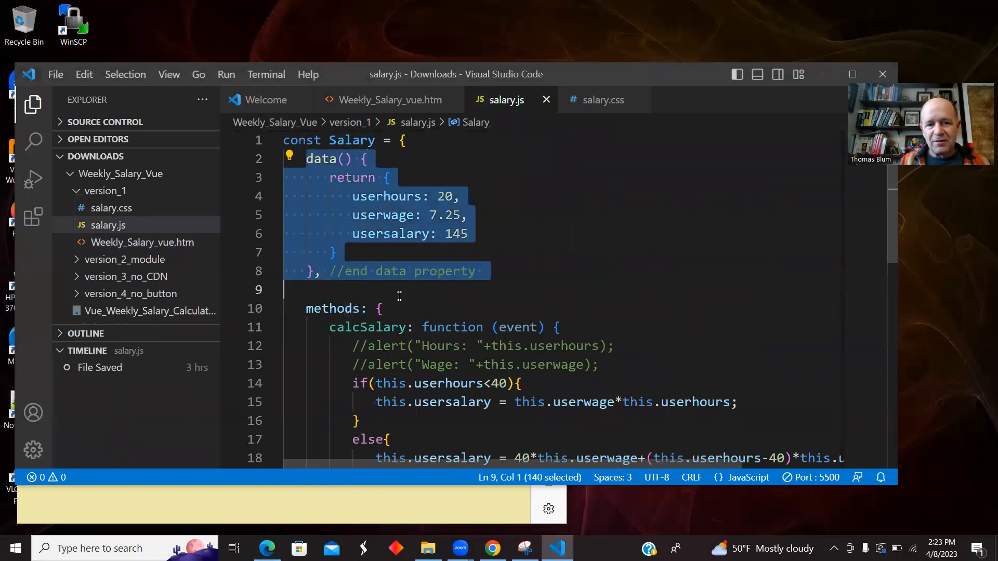
mouse_move(322, 158)
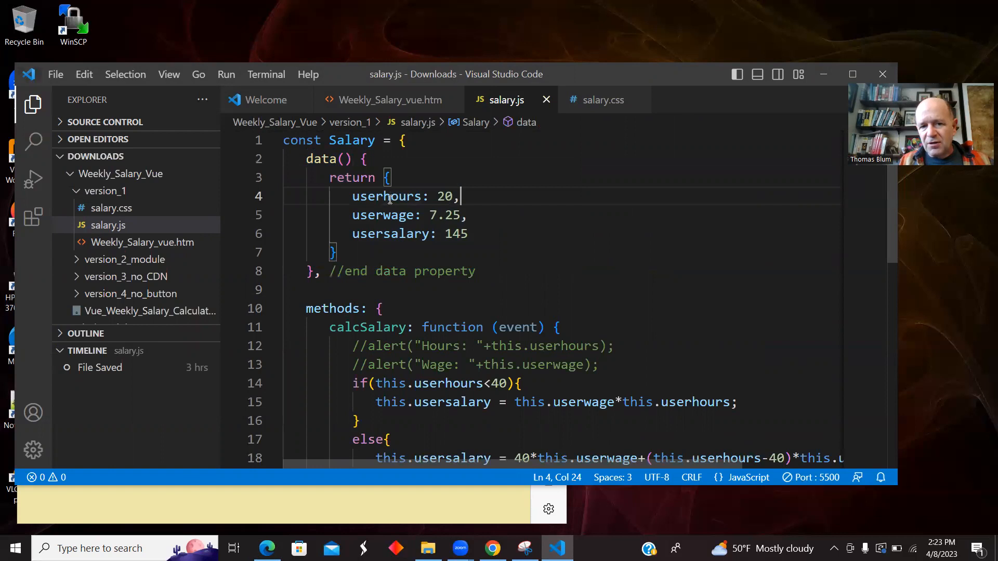
mouse_move(436, 197)
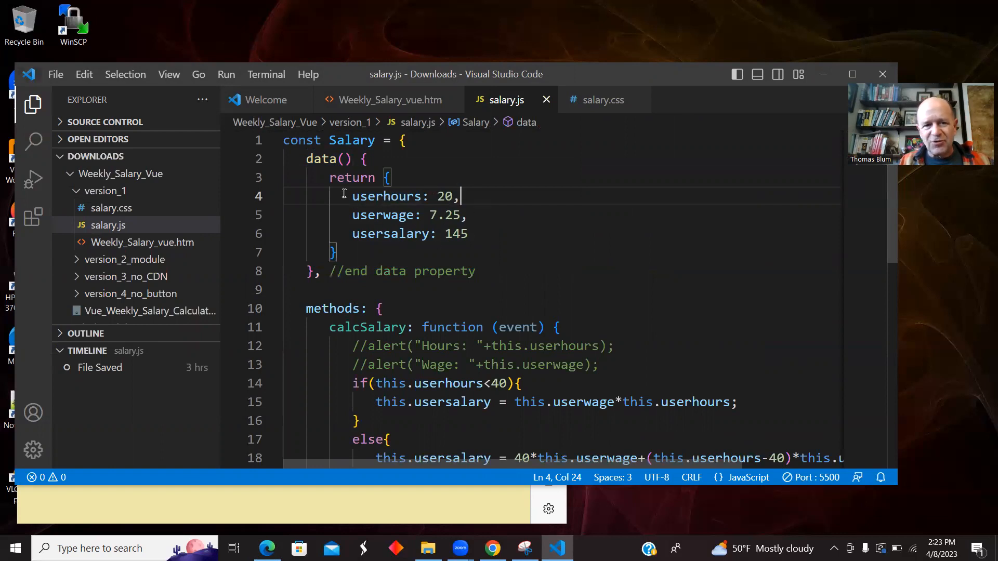
drag(353, 196, 415, 233)
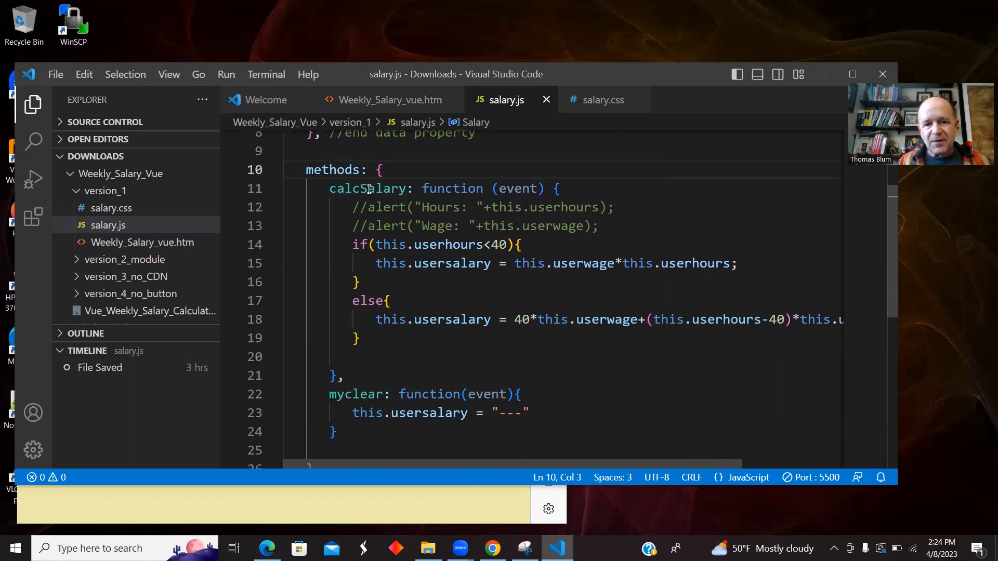
double_click(368, 188)
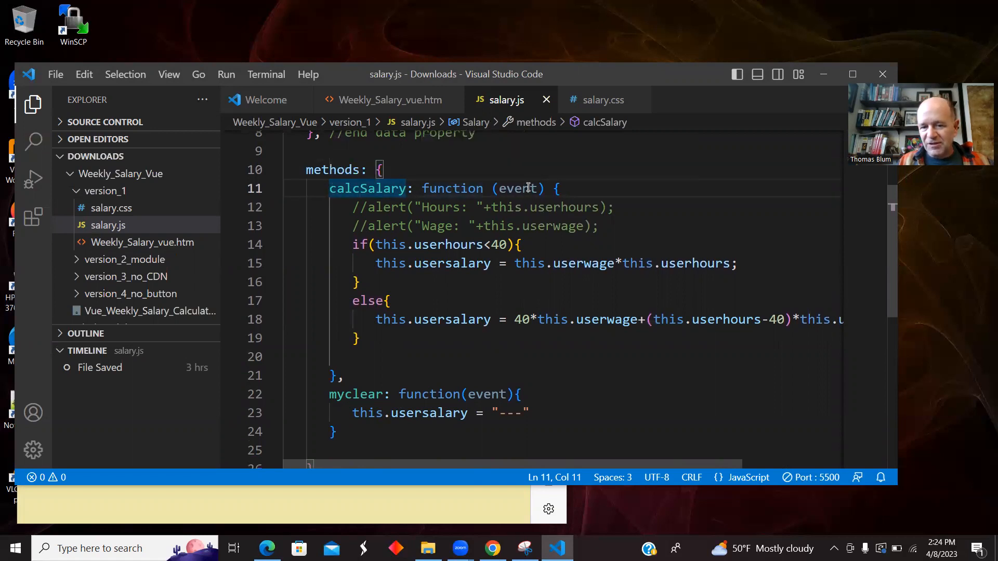
mouse_move(524, 188)
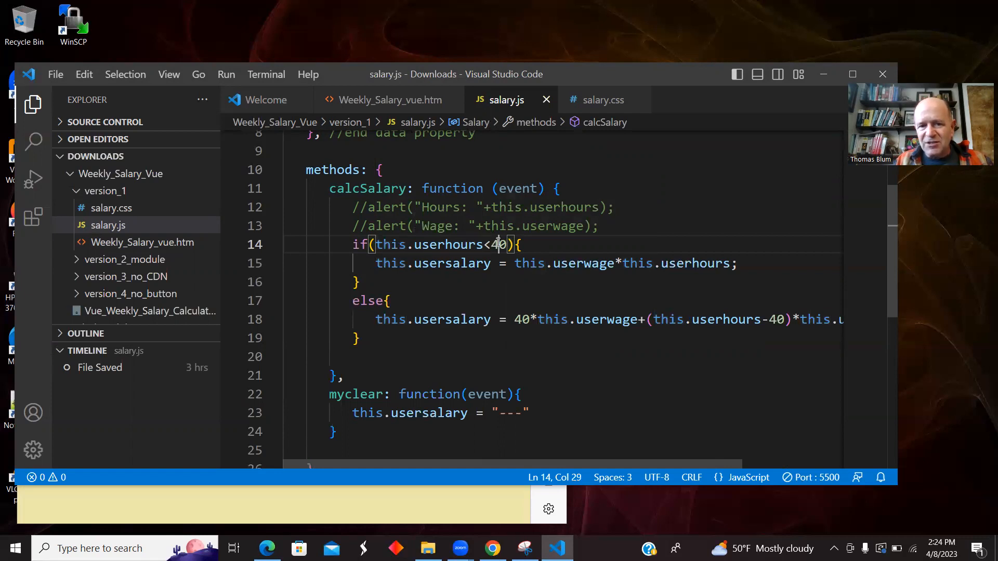
double_click(433, 263)
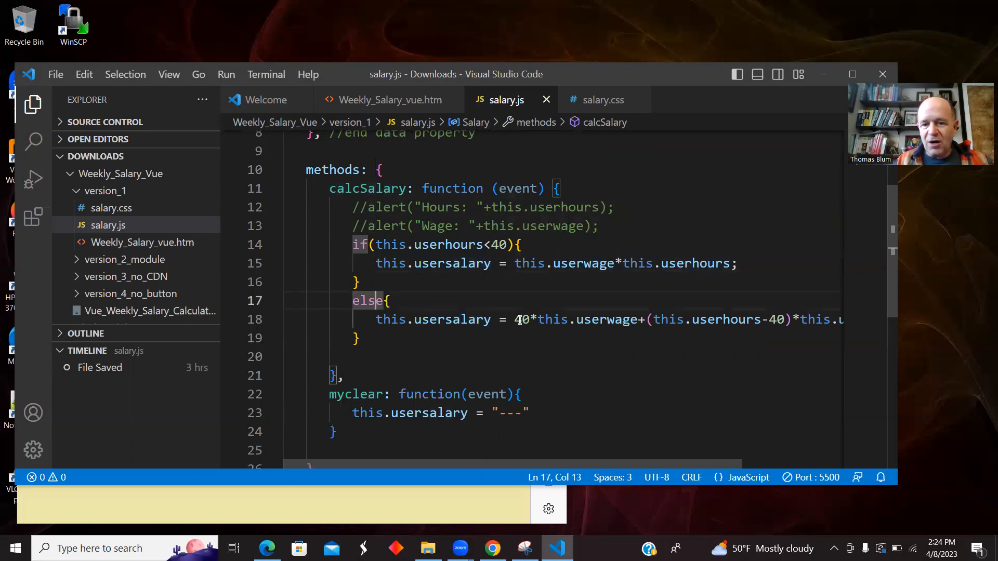
click(598, 319)
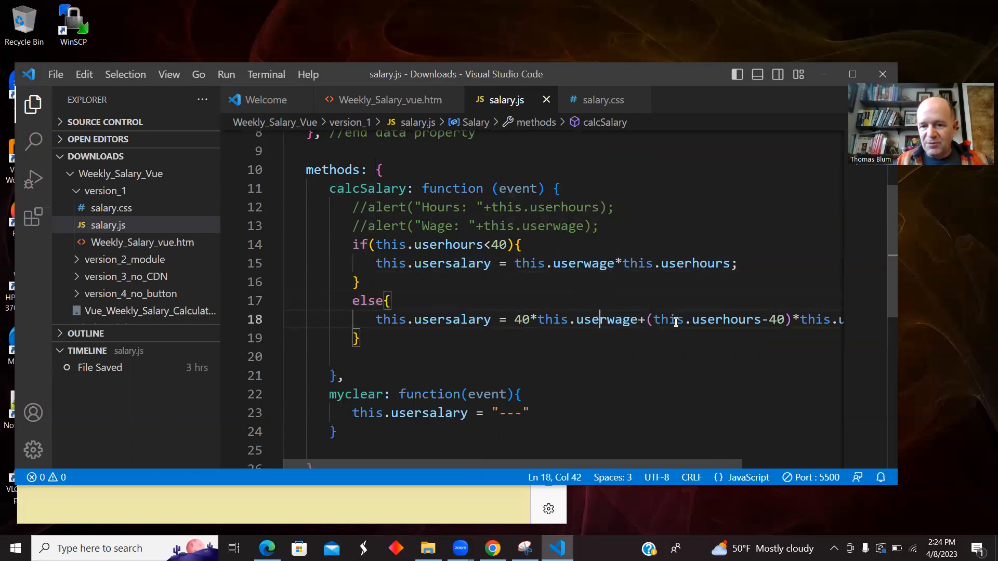
click(736, 319)
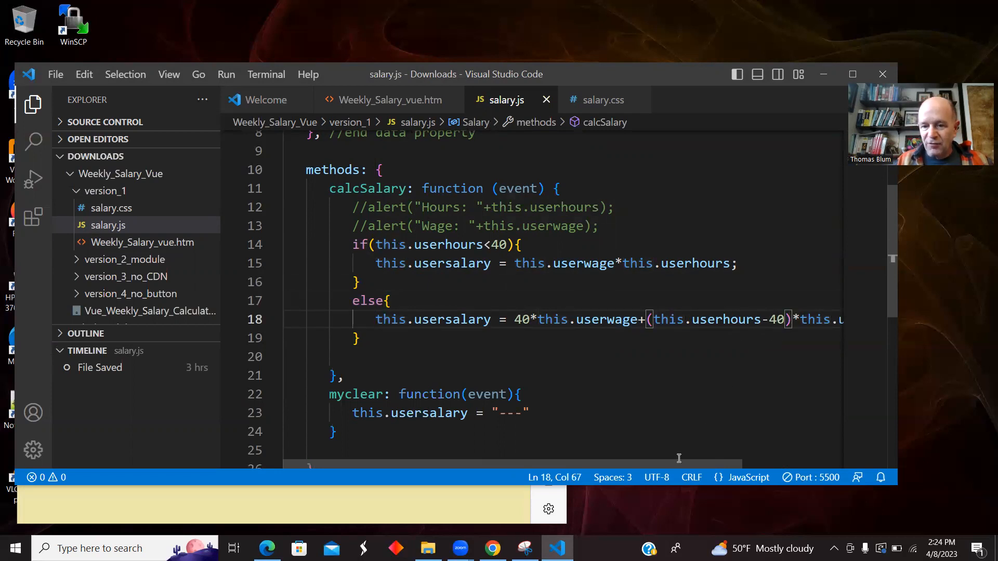
text(*1.5)
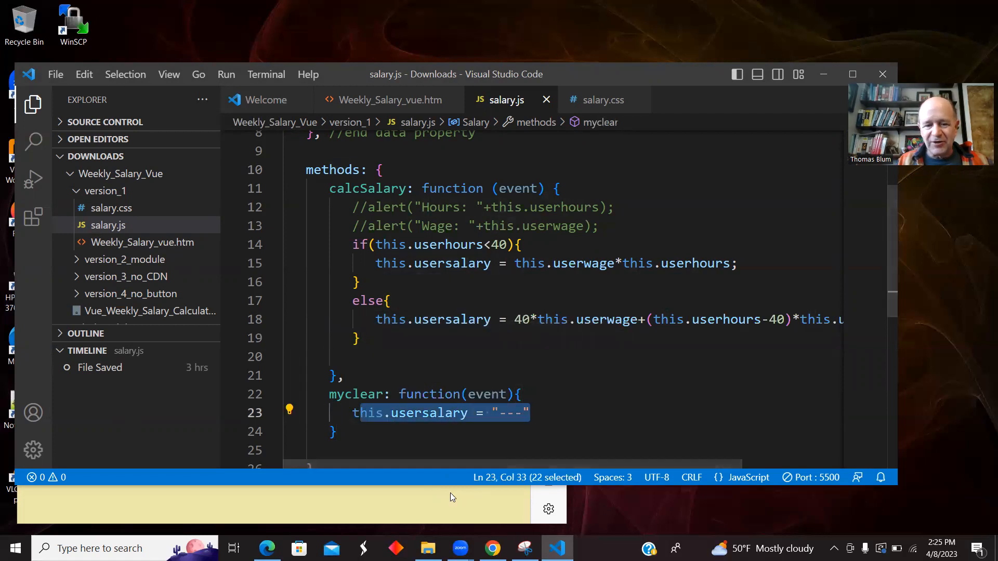
click(268, 548)
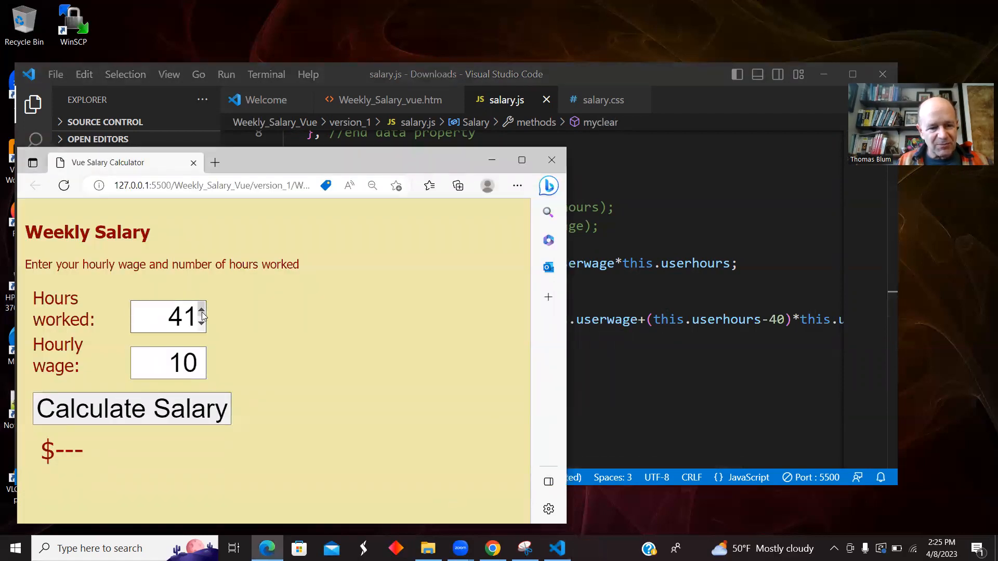
click(132, 408)
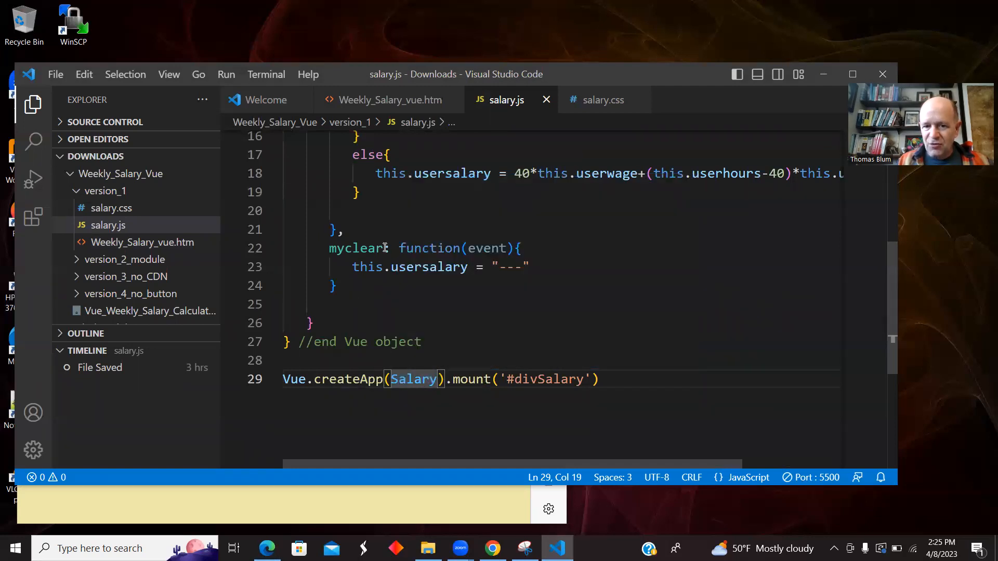
click(453, 380)
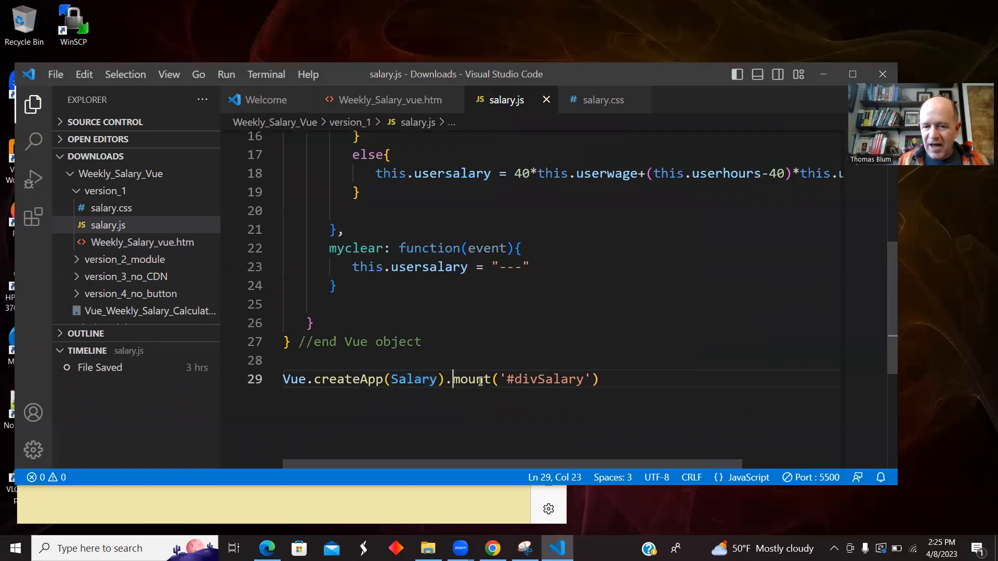
double_click(543, 379)
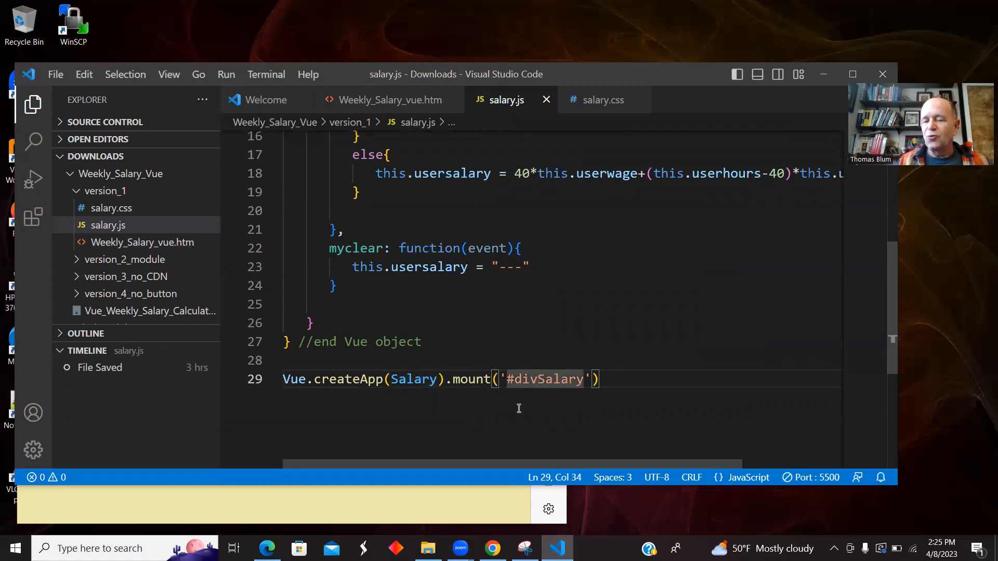
mouse_move(407, 376)
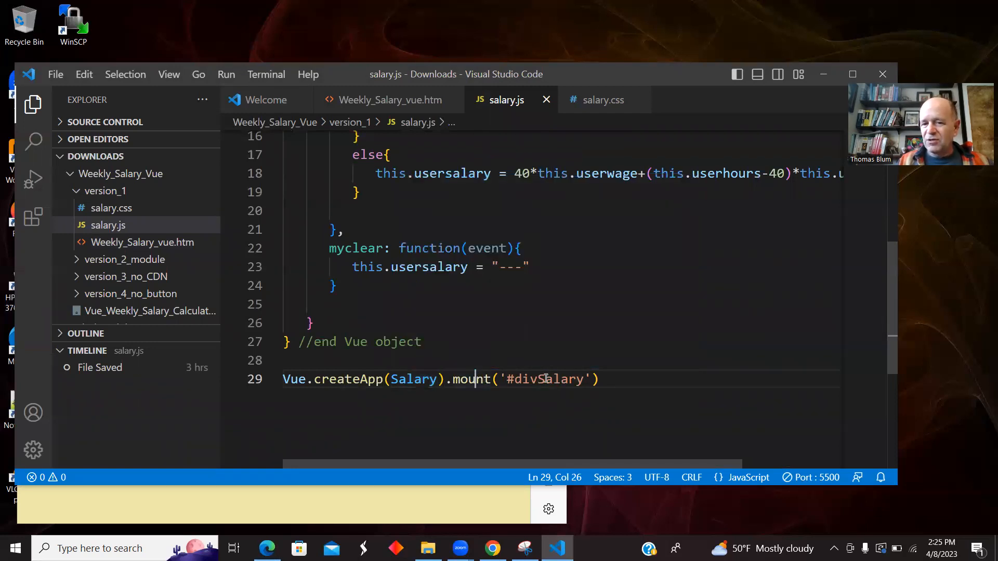
double_click(543, 379)
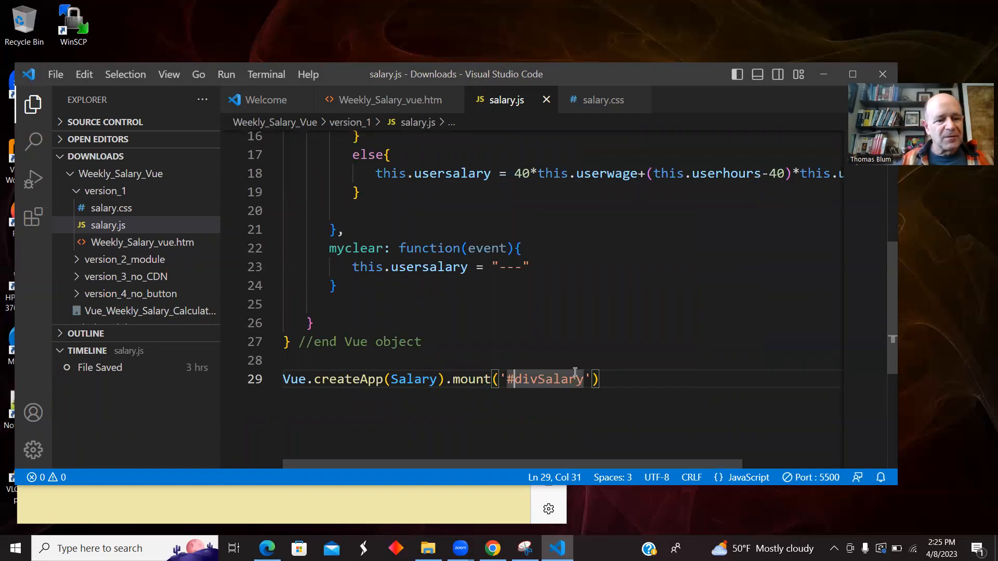
click(267, 548)
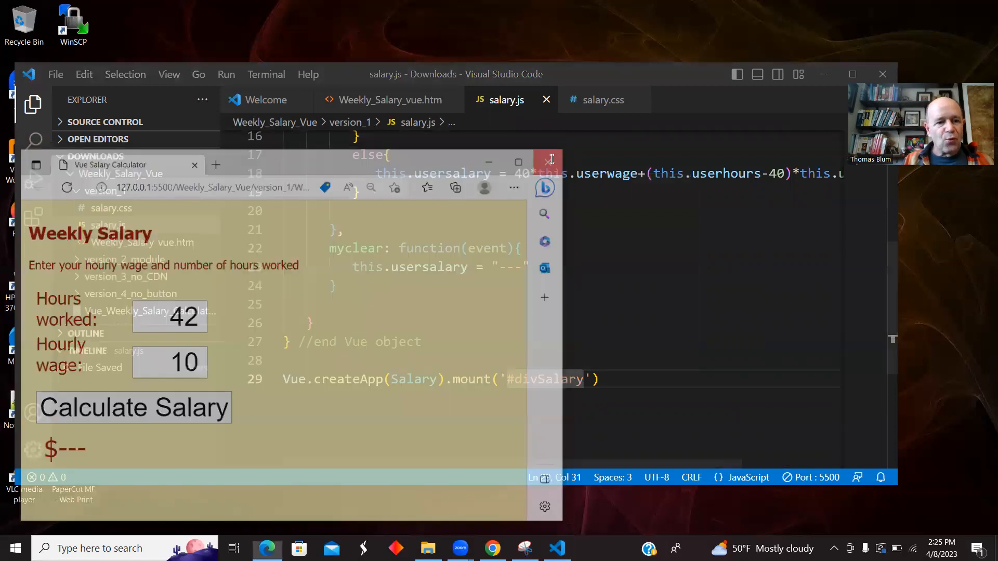
Step: Expand version_2_module, close the open version 1 files and collapse the version_1 folder
click(552, 159)
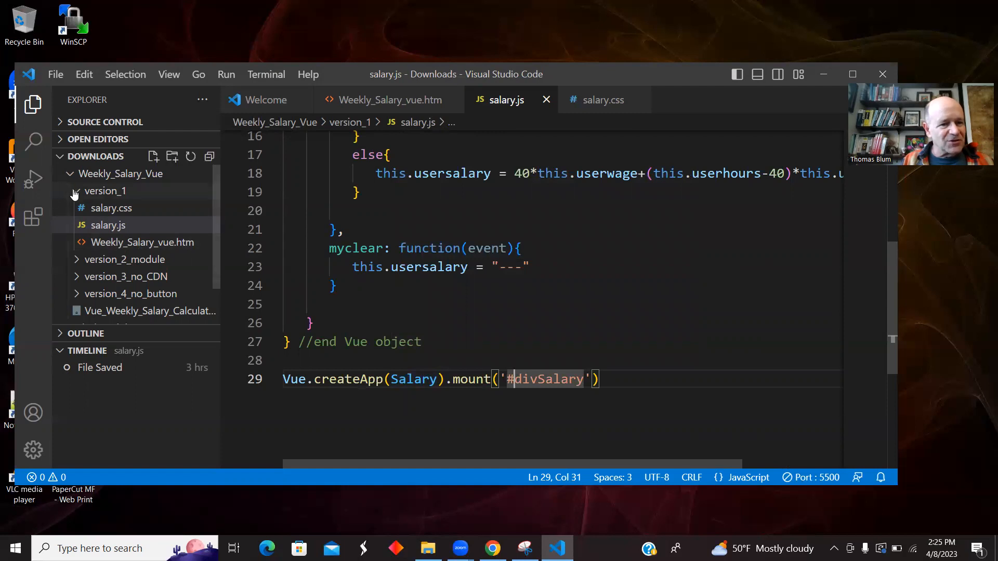
click(126, 208)
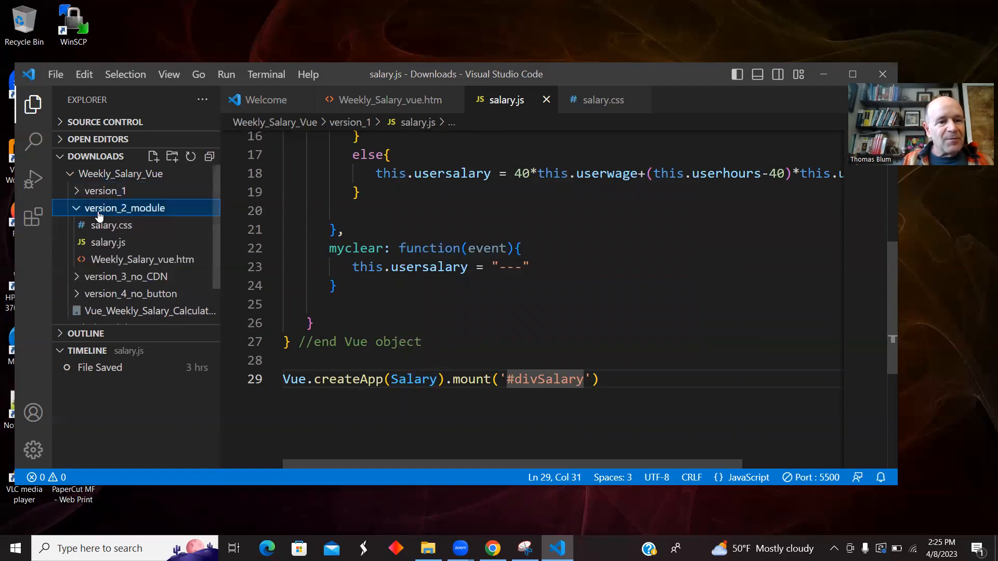
mouse_move(551, 102)
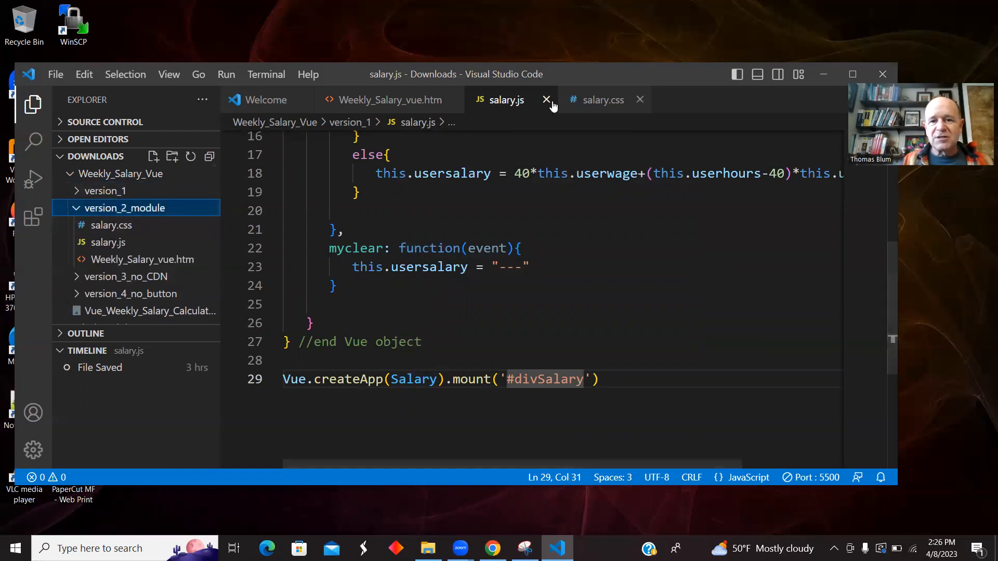
click(639, 100)
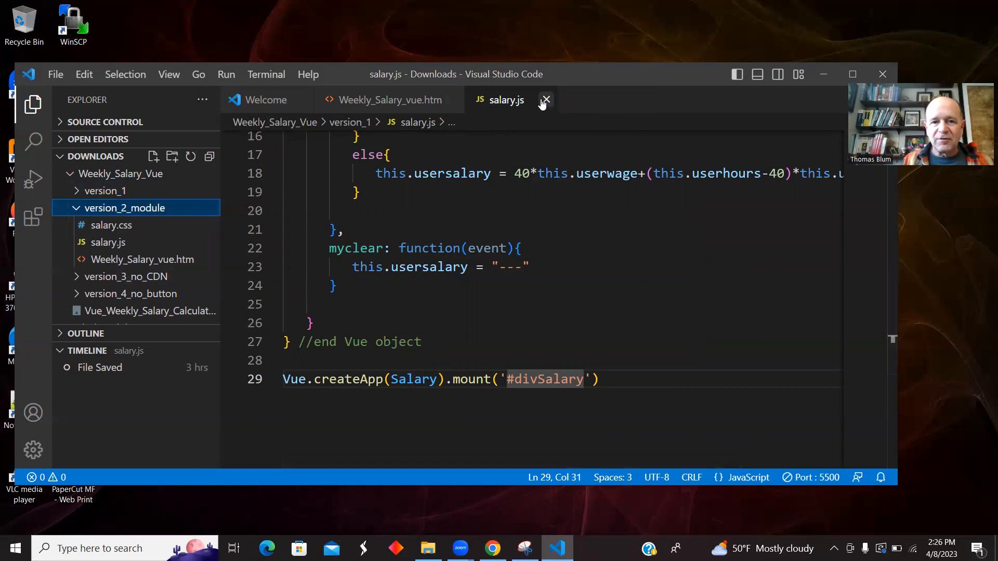
click(545, 100)
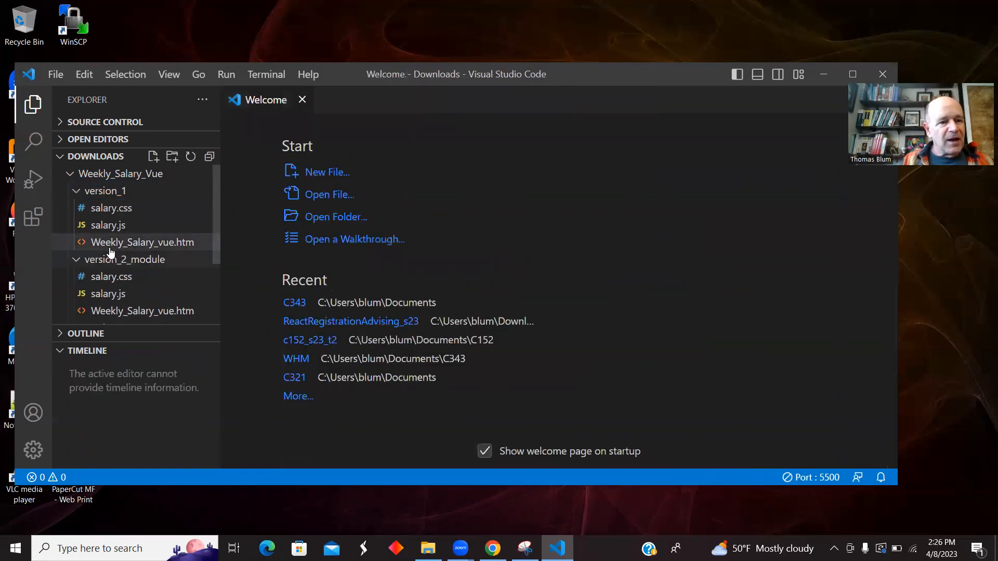
click(105, 191)
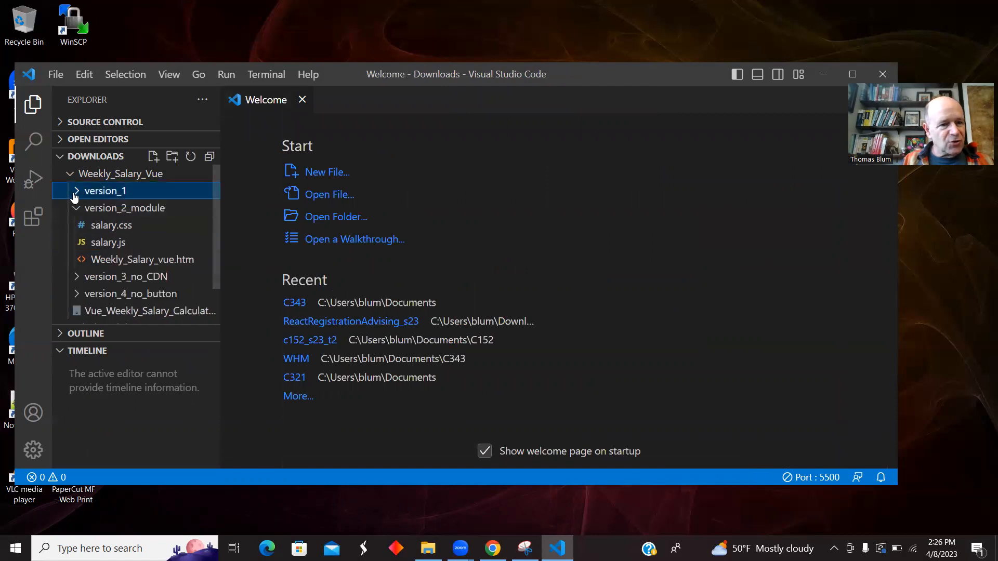
Step: Open version 2's Weekly_Salary_vue.htm and scroll to its module-type salary.js script tag
double_click(142, 259)
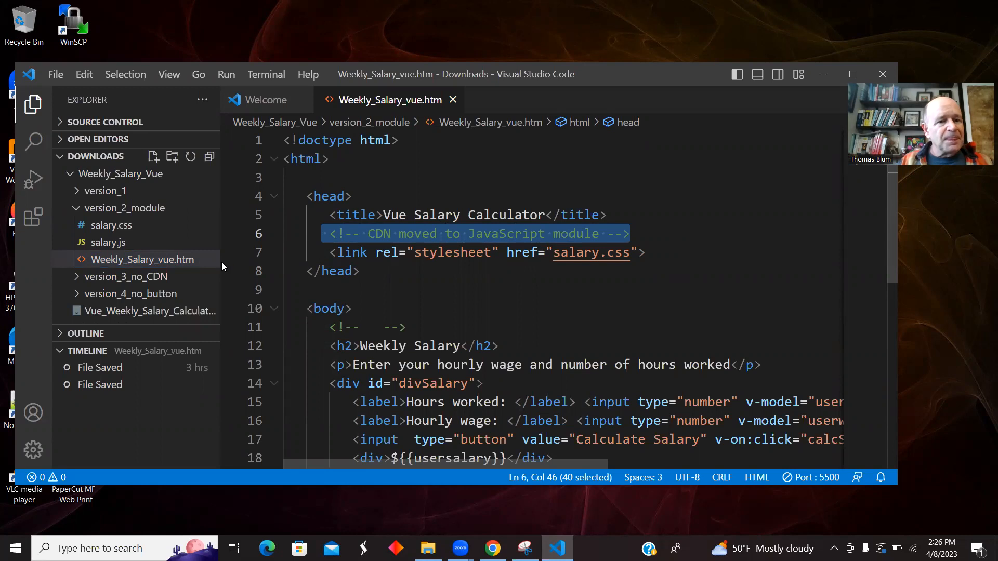
scroll(down, 3)
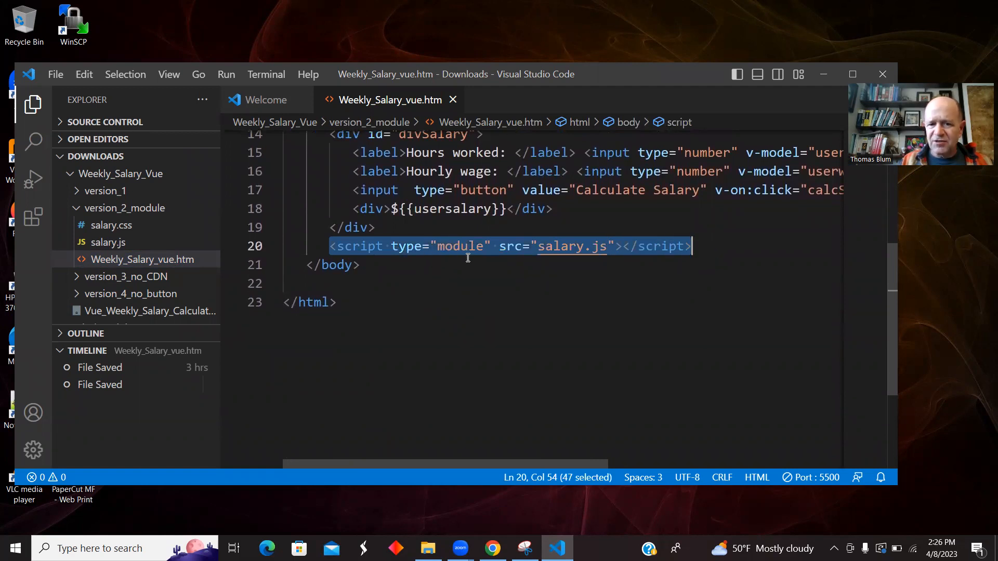
click(390, 247)
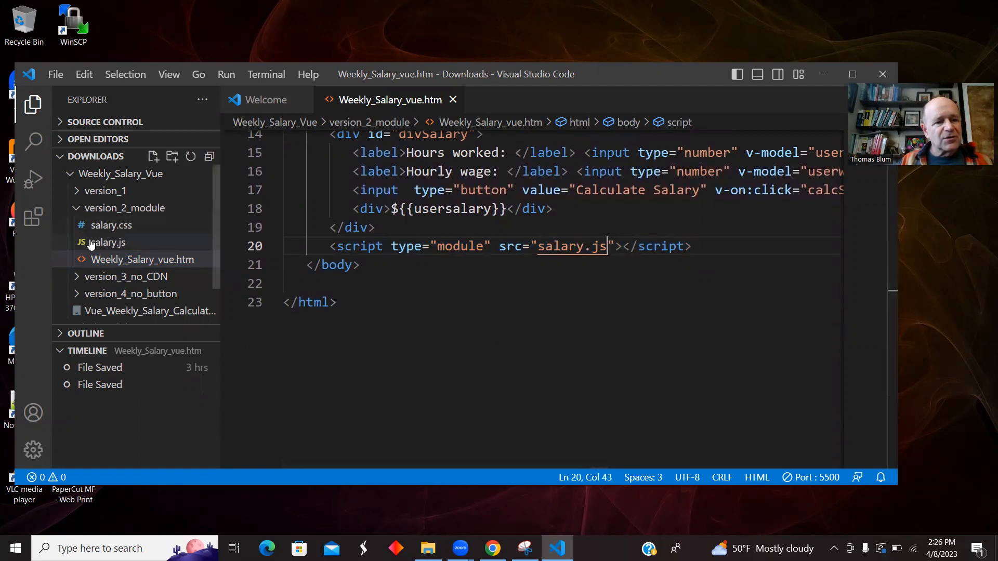
Step: Open version 2's salary.js and select the import of createApp from the unpkg Vue module
click(107, 242)
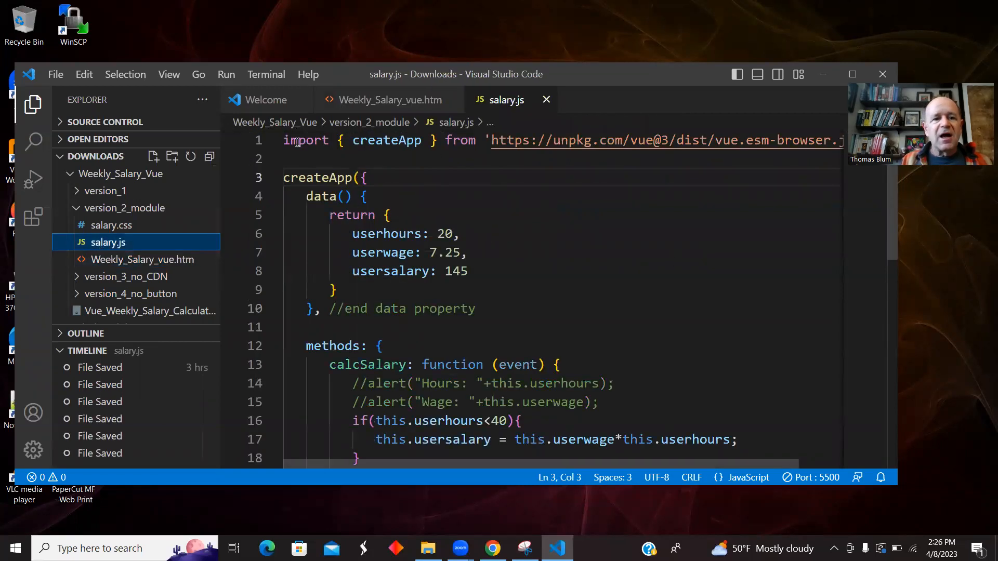
click(293, 141)
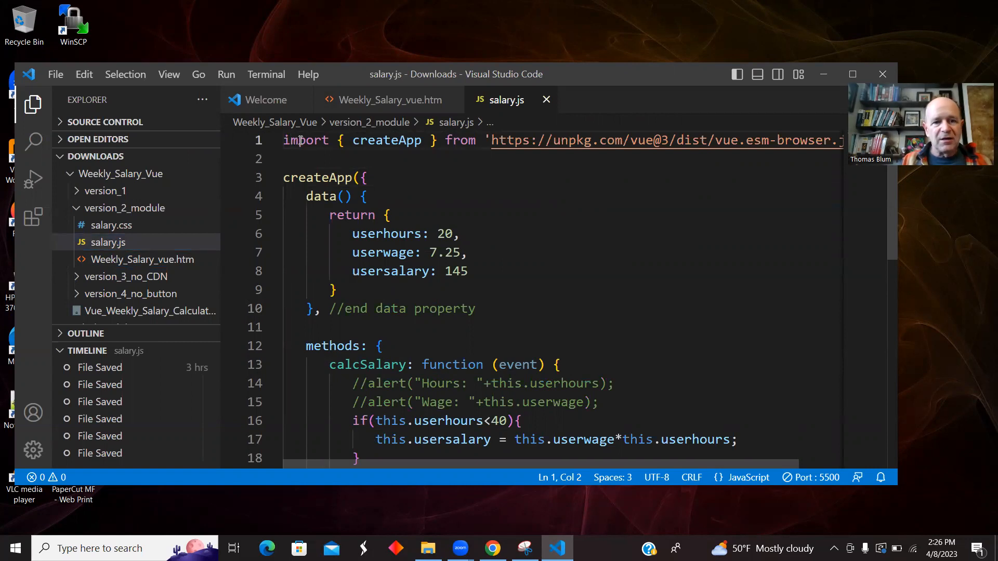
click(302, 140)
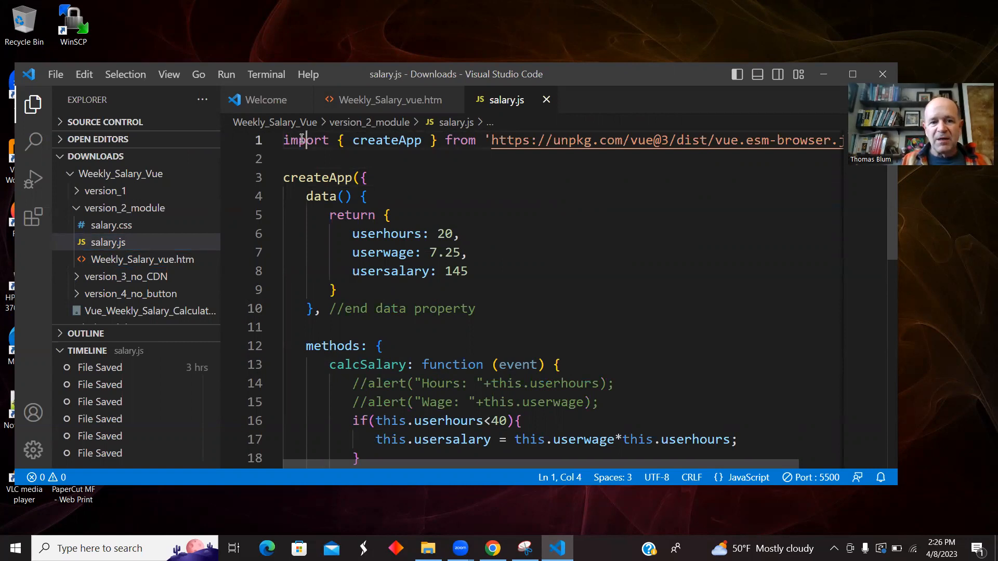
double_click(387, 141)
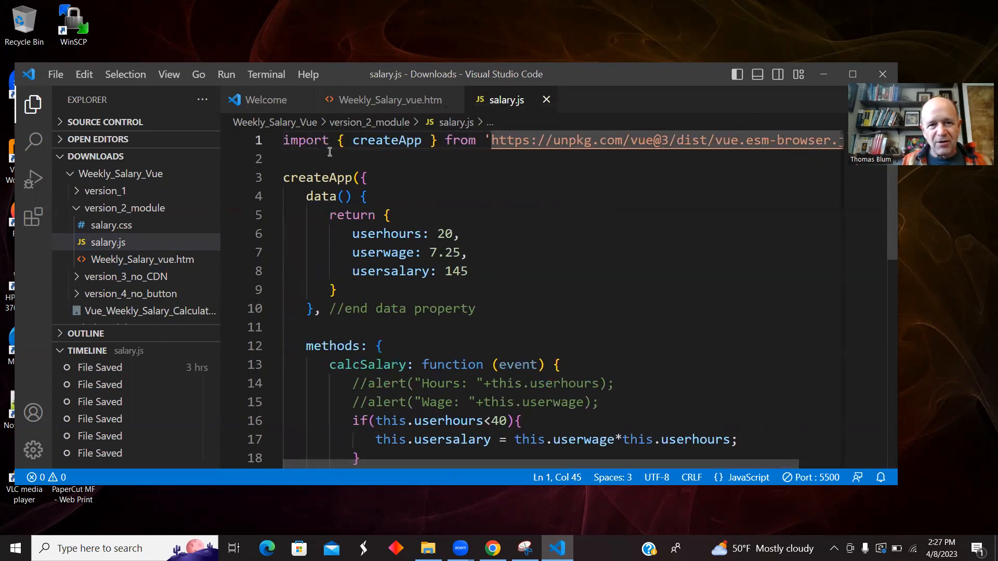
click(308, 141)
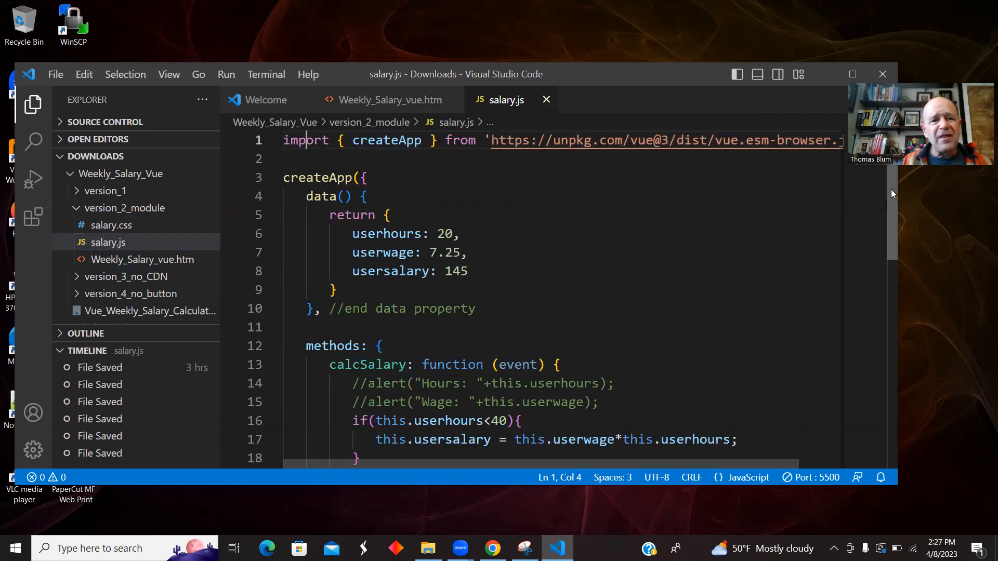
scroll(down, 3)
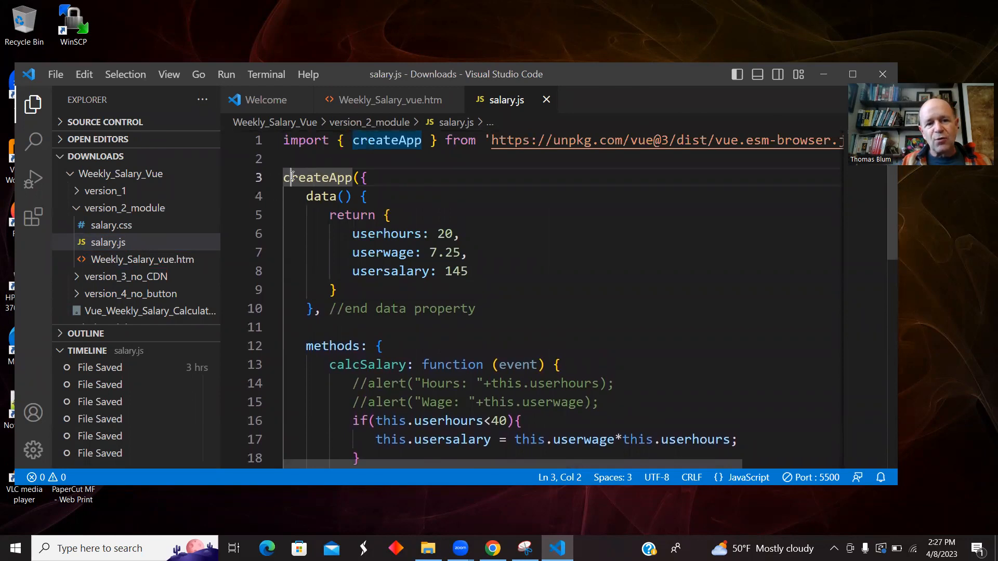
Step: Point at the import line of version 2's salary.js before reviewing its mount('#divSalary')
click(339, 141)
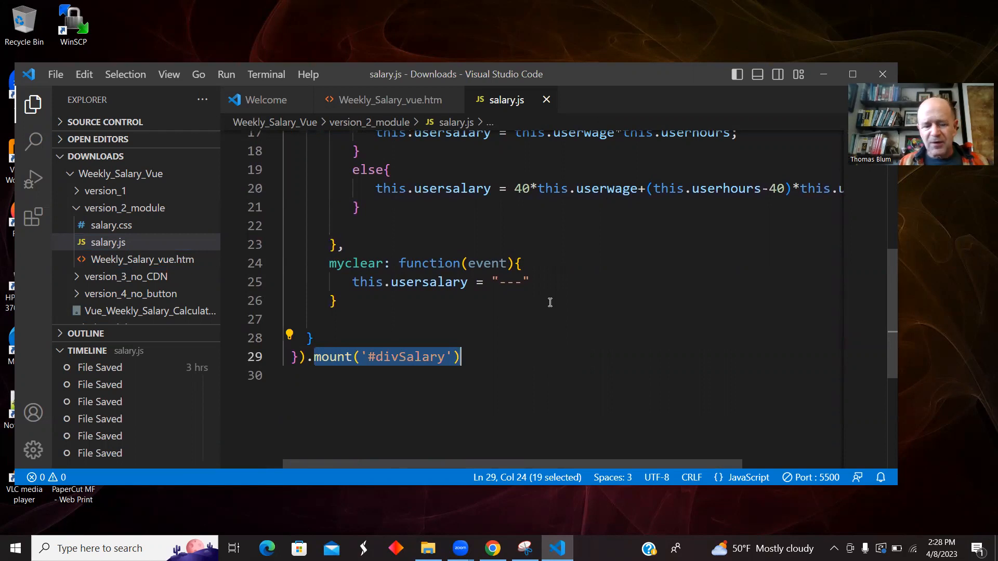
mouse_move(318, 361)
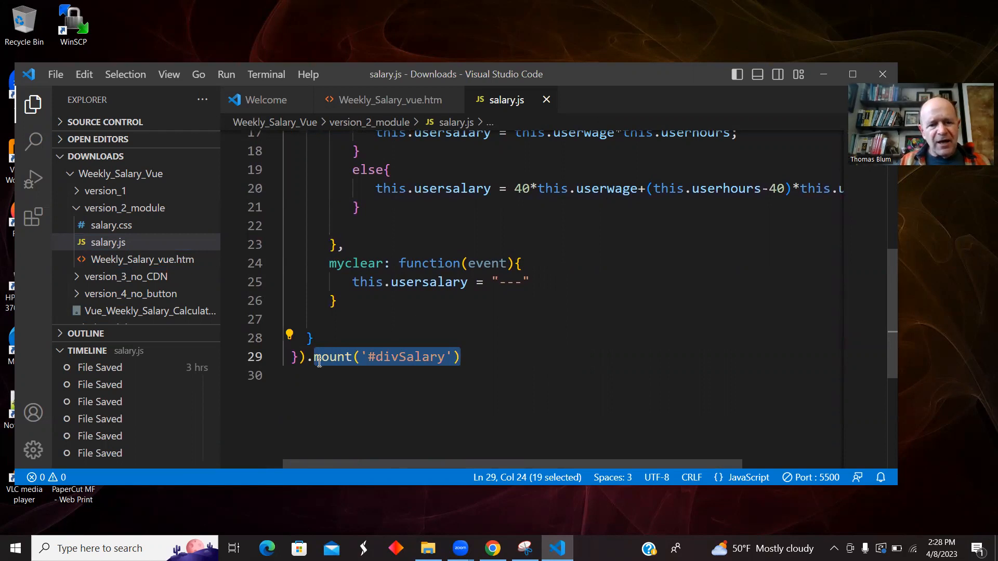
mouse_move(422, 222)
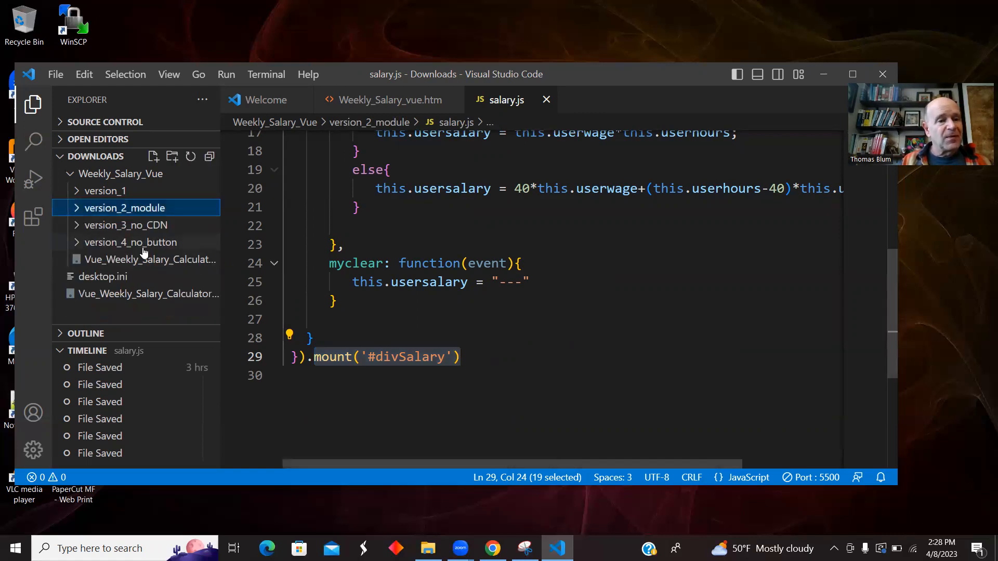
Step: Expand the version_3_no_CDN folder to reveal salary.css, salary.js, vue.global.js and the HTML page
click(127, 225)
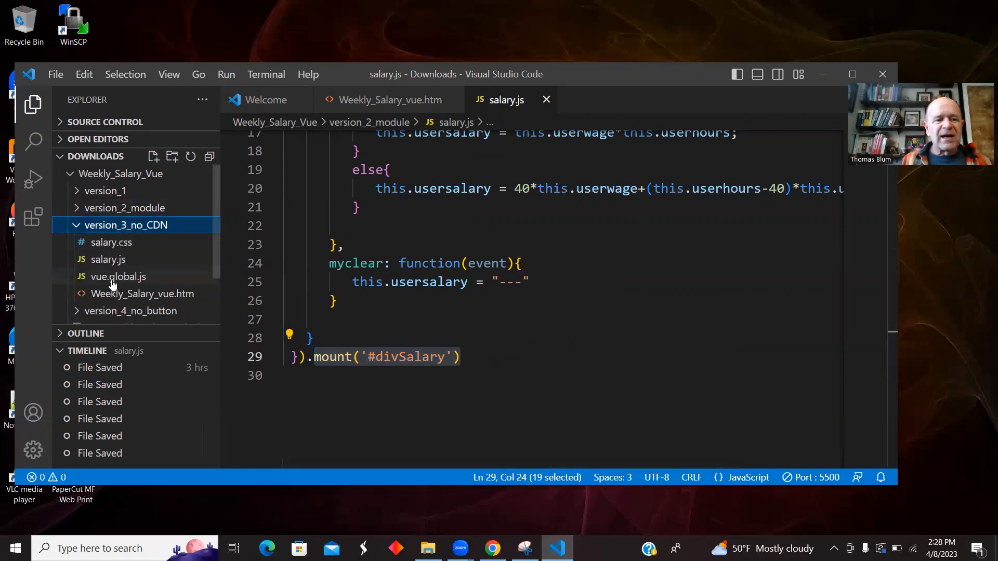
mouse_move(117, 276)
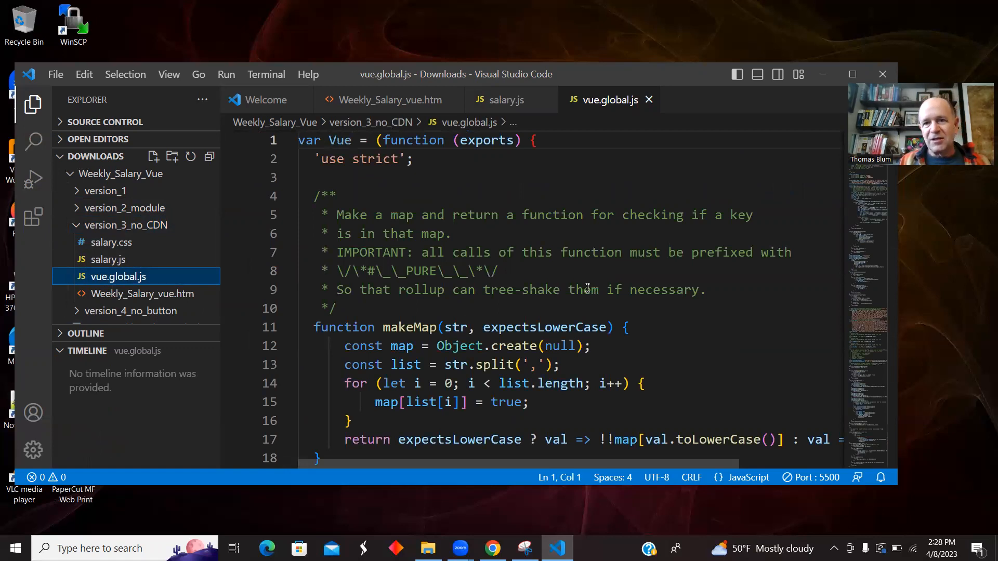
mouse_move(668, 336)
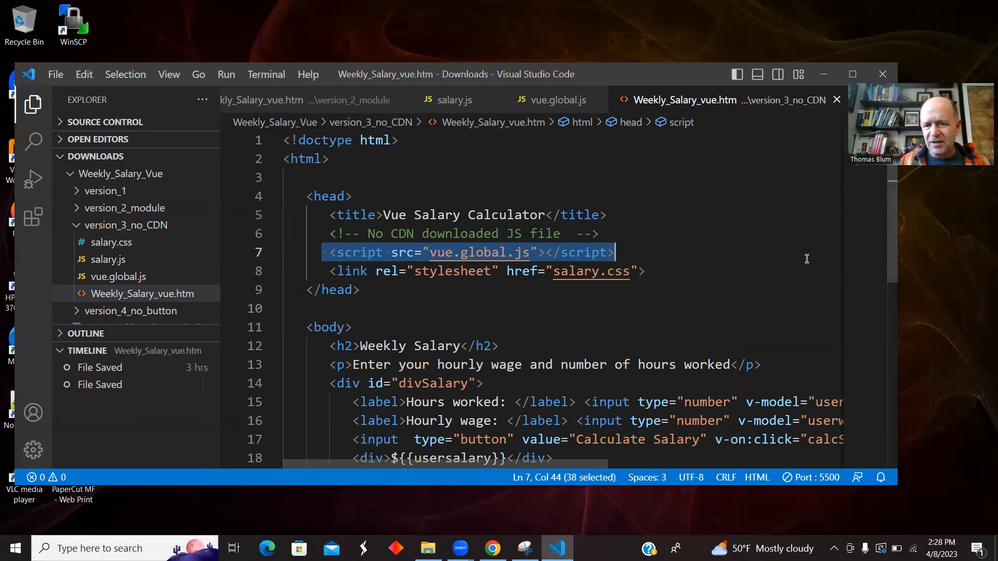
mouse_move(477, 251)
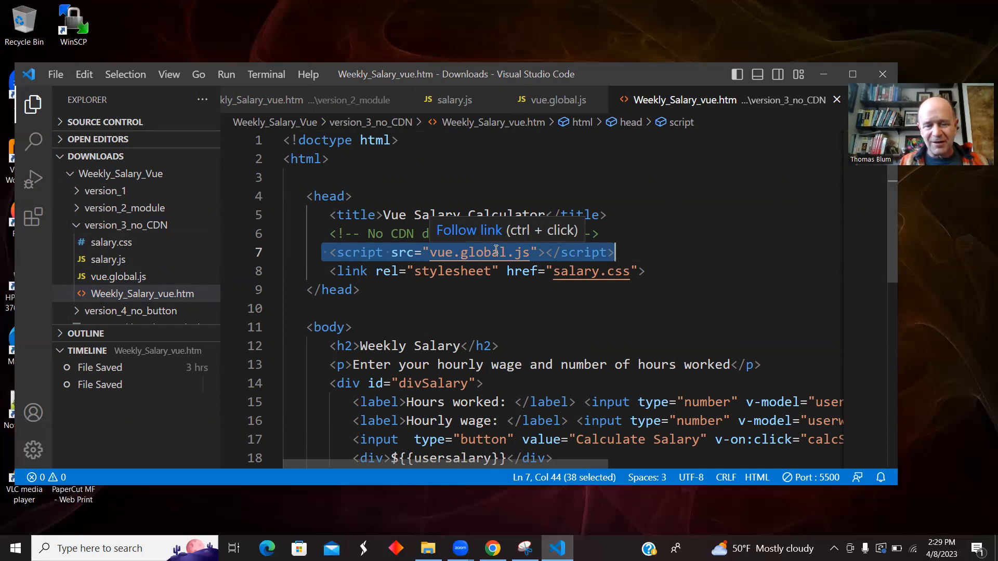
mouse_move(140, 298)
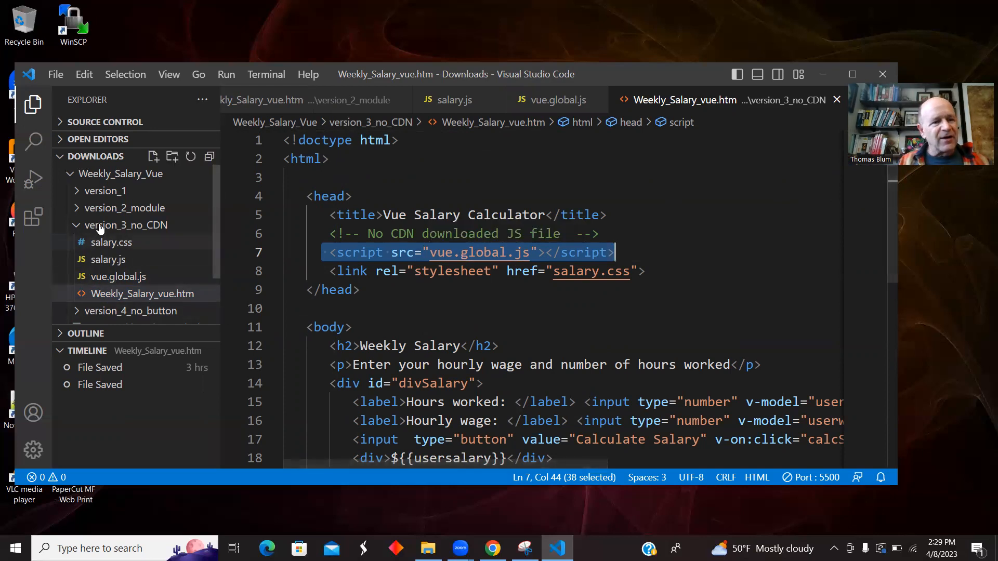
mouse_move(129, 264)
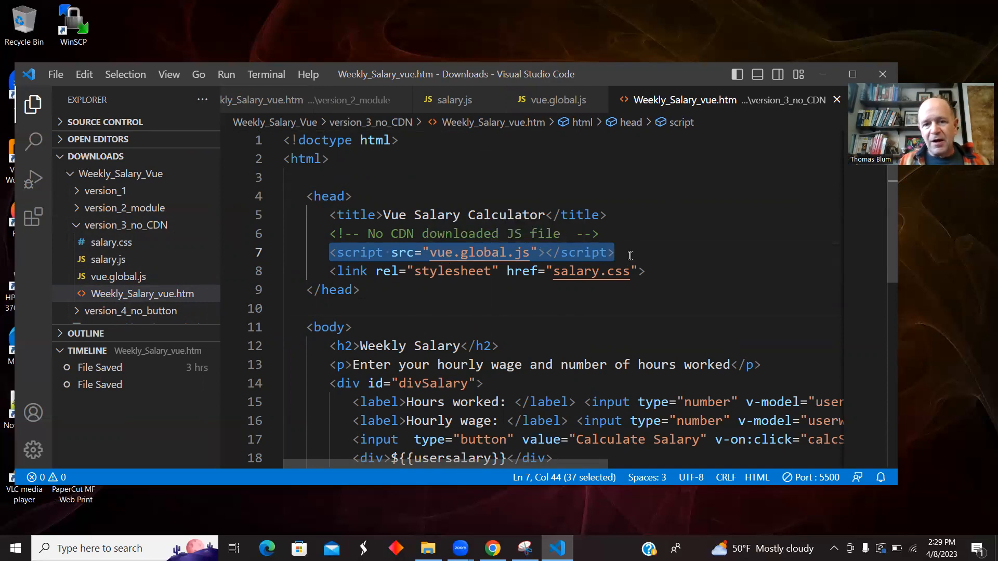
Step: Open version 3's salary.js and the local vue.global.js library, scrolling through each
click(336, 251)
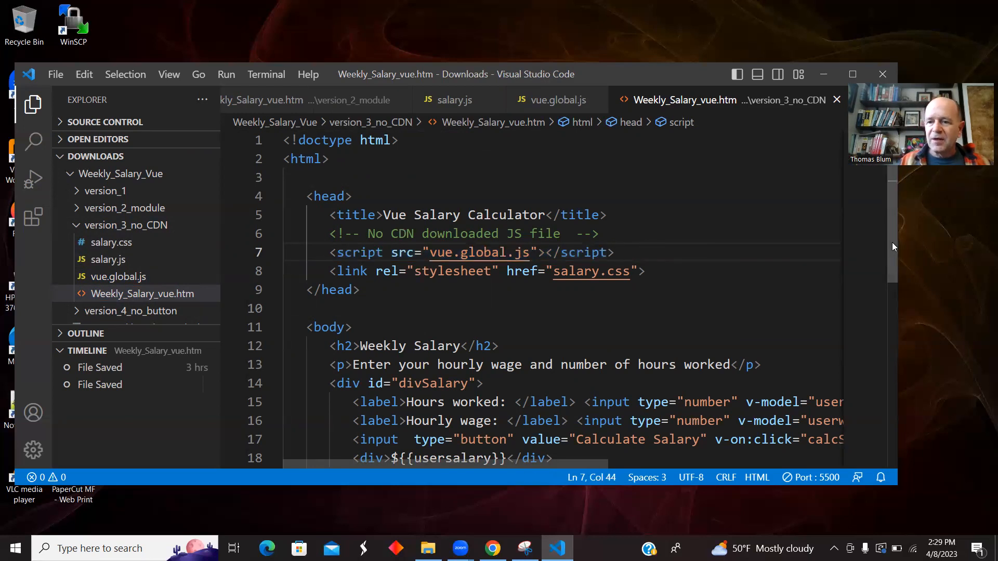
scroll(down, 3)
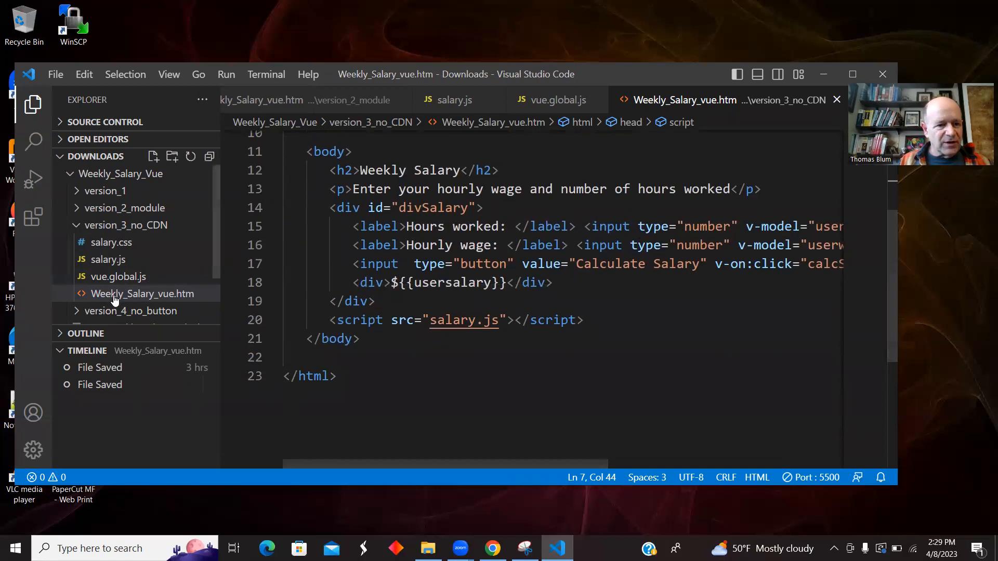
click(108, 259)
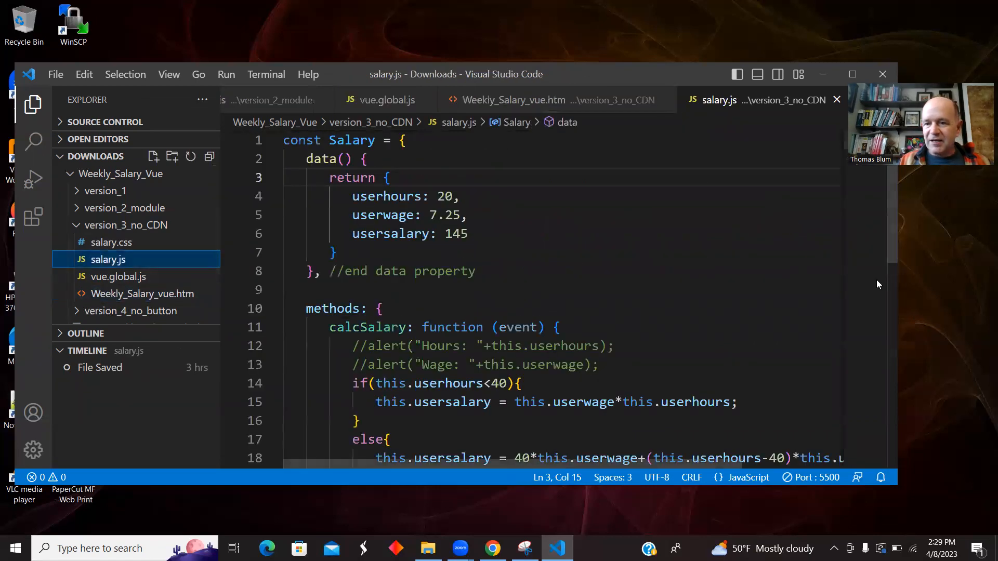
scroll(down, 3)
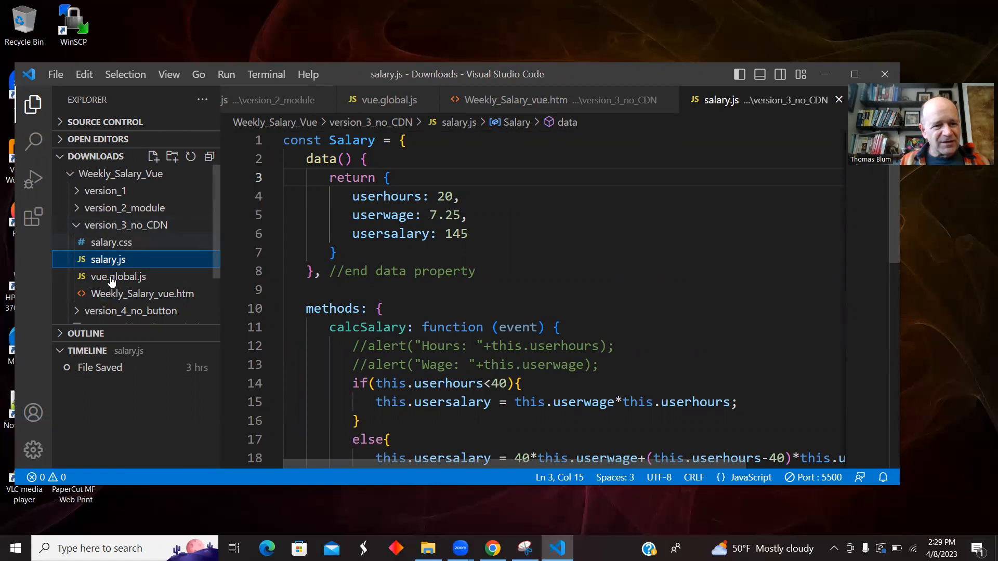
click(118, 276)
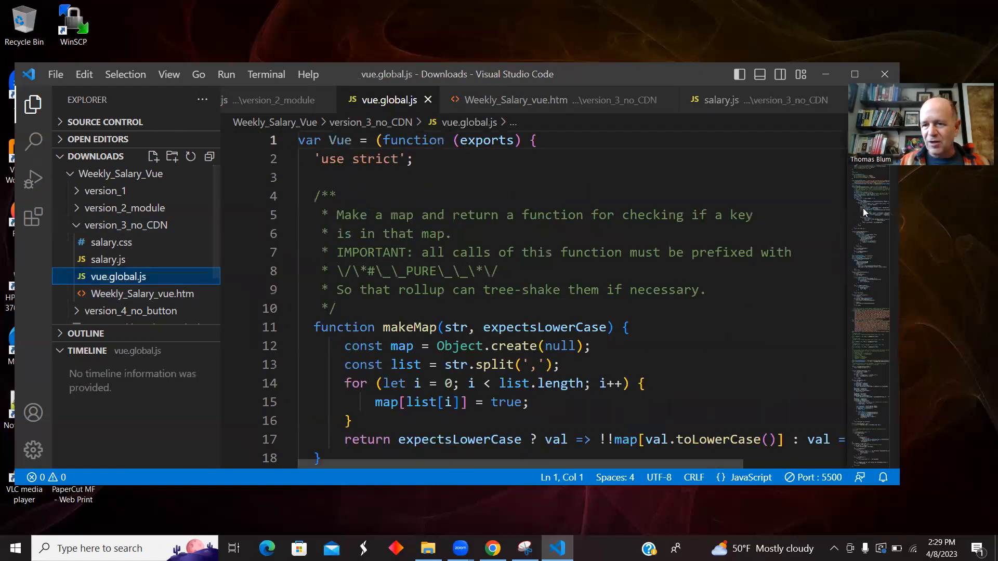
scroll(down, 3)
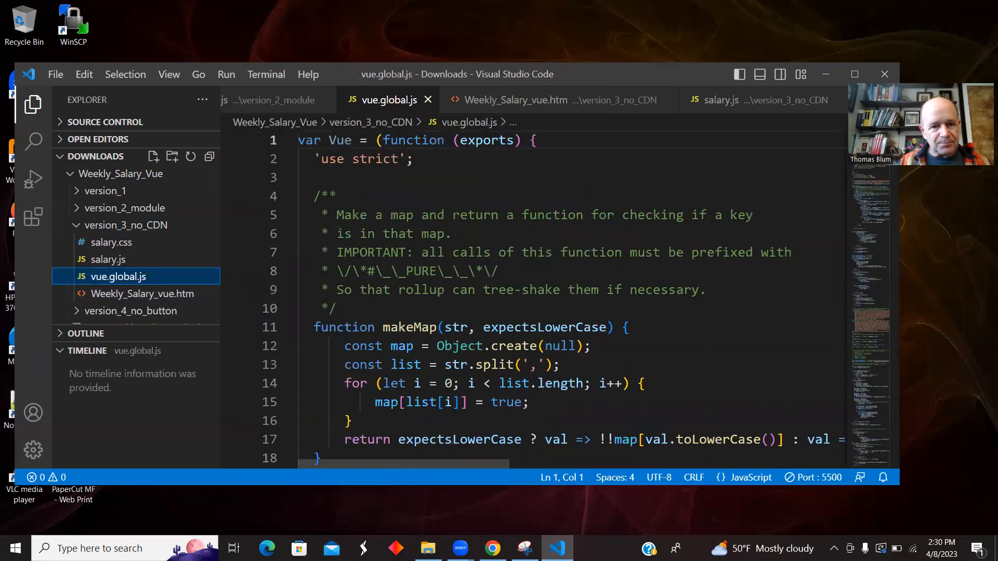
Step: Collapse version_3_no_CDN, expand version_4_no_button and close vue.global.js
click(129, 225)
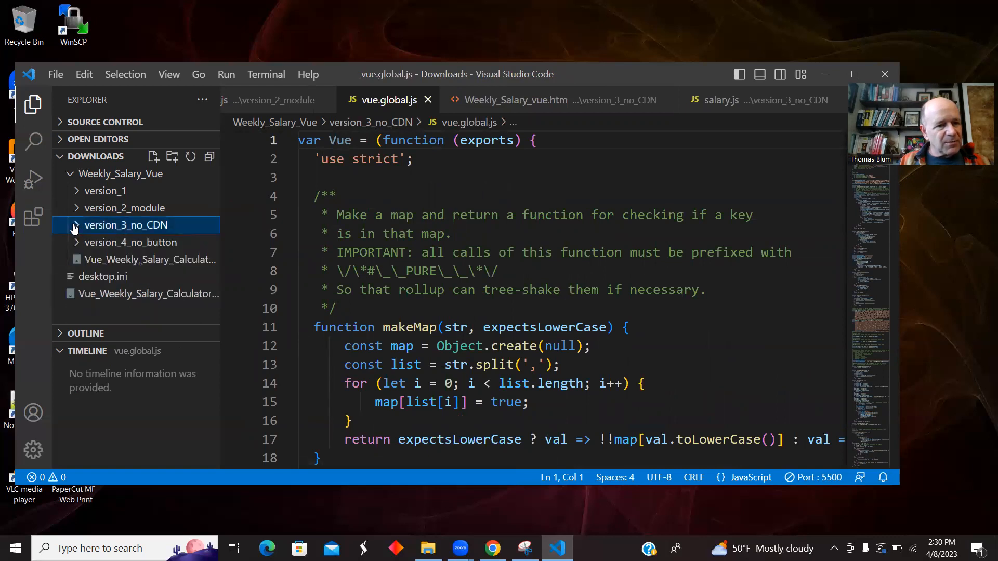
click(131, 243)
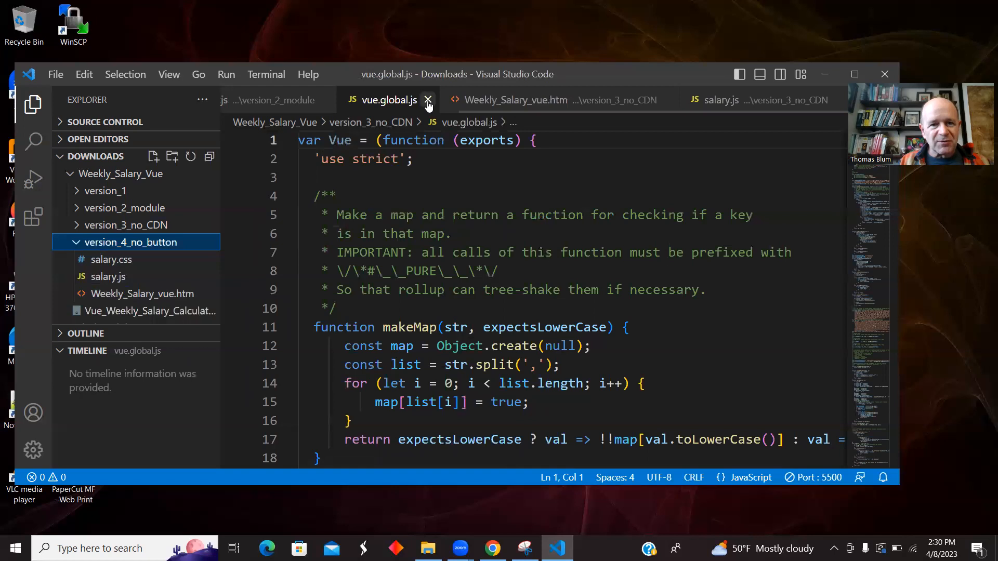
click(429, 100)
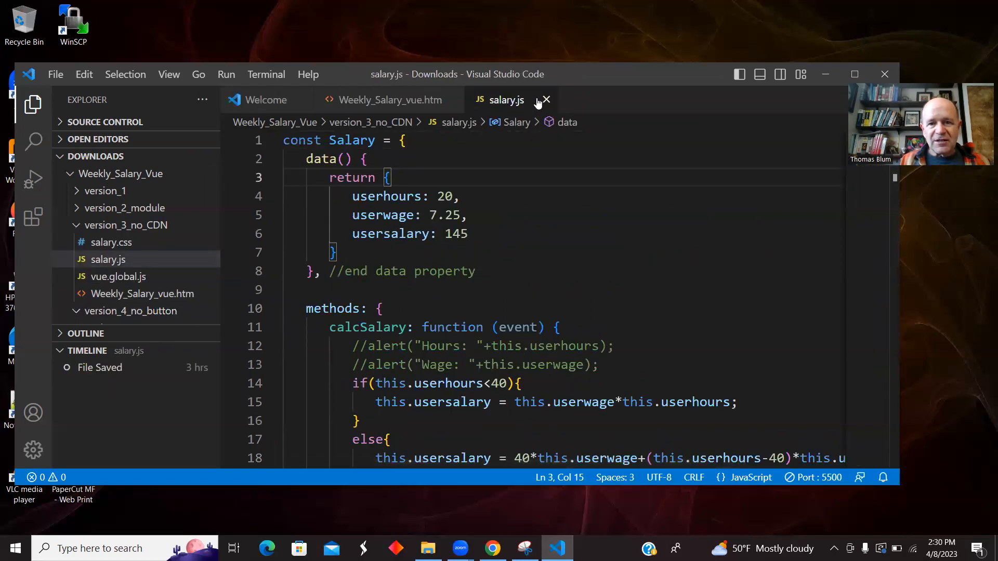
Step: Close the version 3 files, open version 4's Weekly_Salary_vue.htm and bring up its editor context menu
click(546, 100)
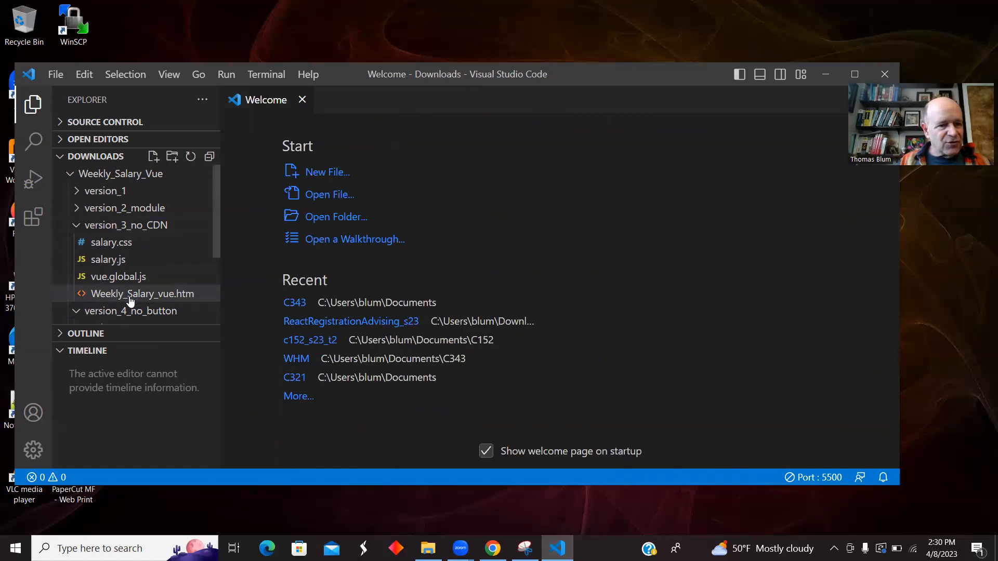
click(126, 225)
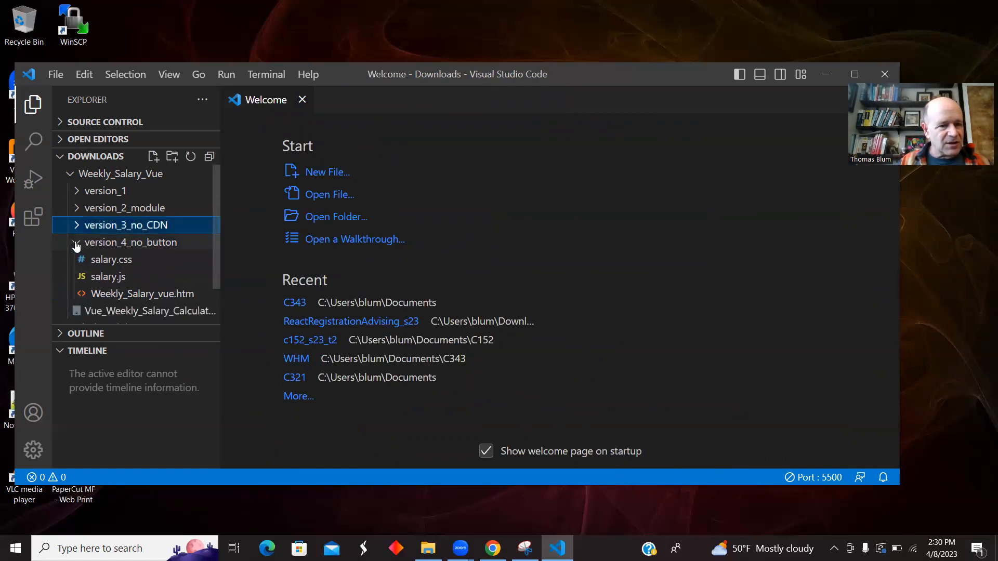
double_click(143, 293)
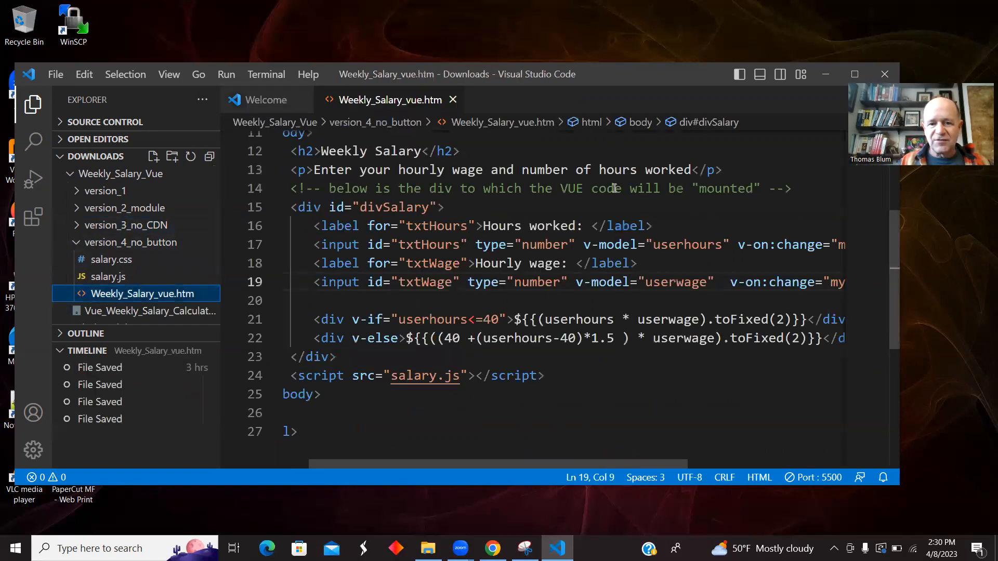
right_click(614, 188)
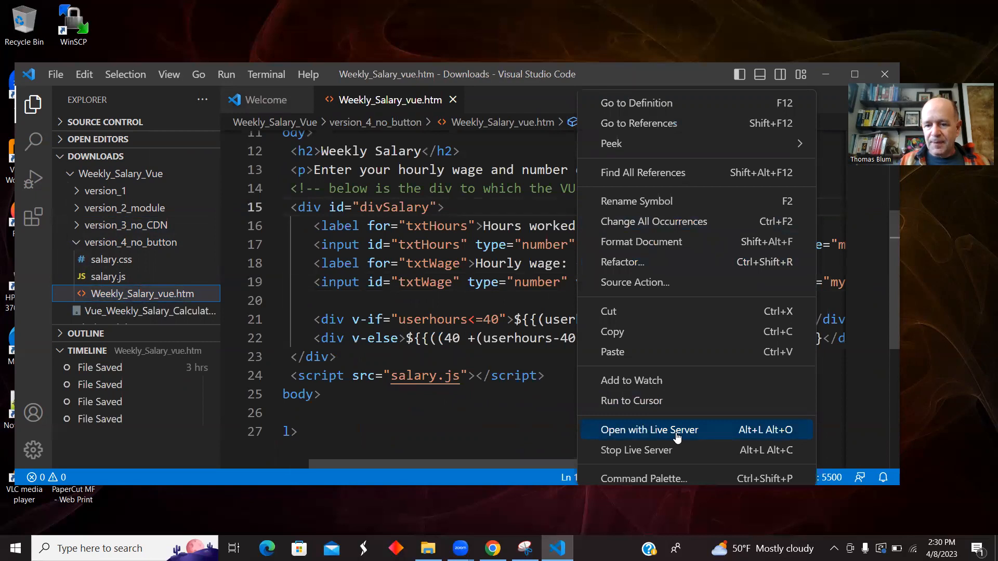
Step: Launch the page with Live Server and raise hours worked and the wage to 10
click(649, 430)
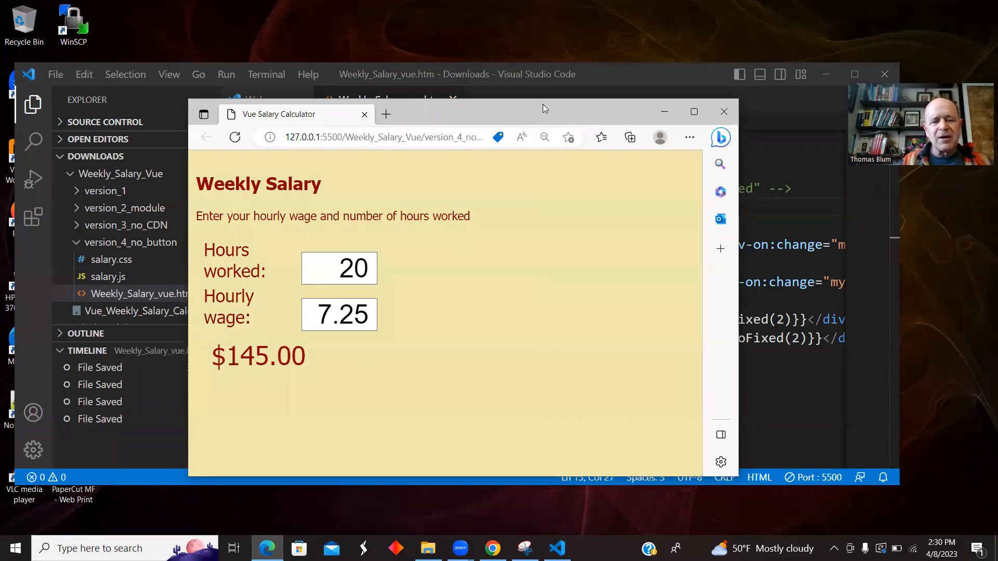
click(373, 262)
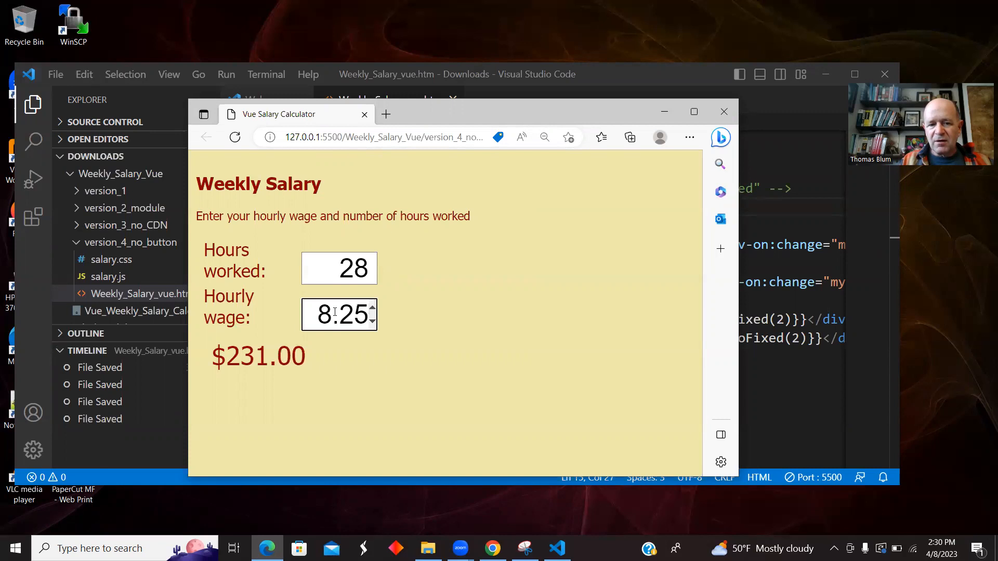
mouse_move(380, 268)
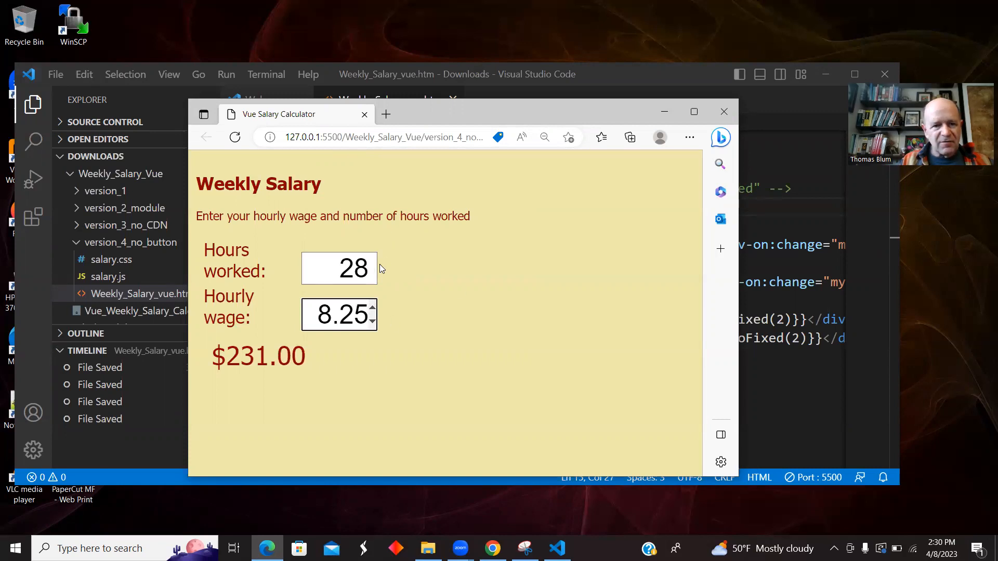
click(371, 262)
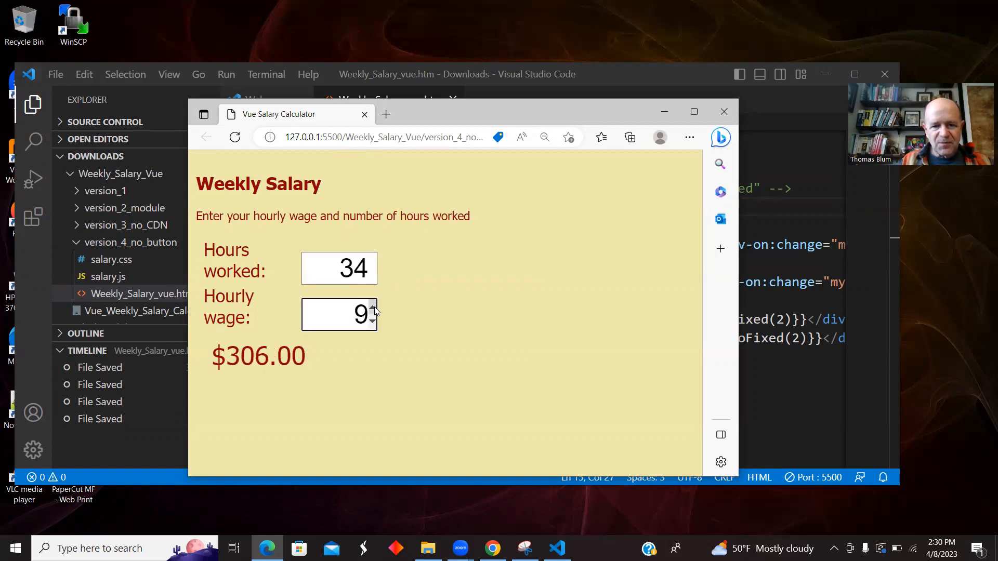
click(373, 310)
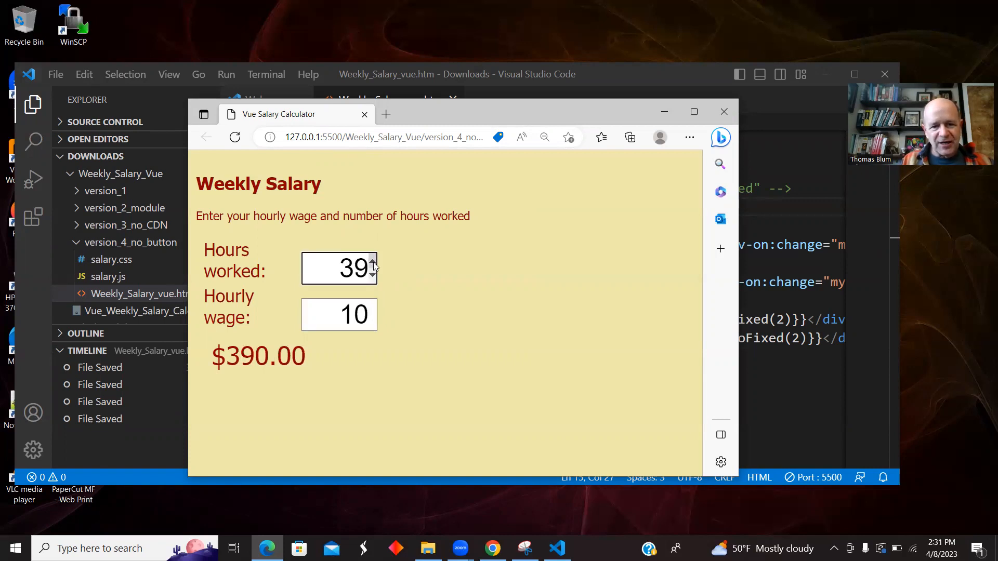
Step: Raise hours to 41 so the overtime total shows $415.00, then return to the editor
click(374, 263)
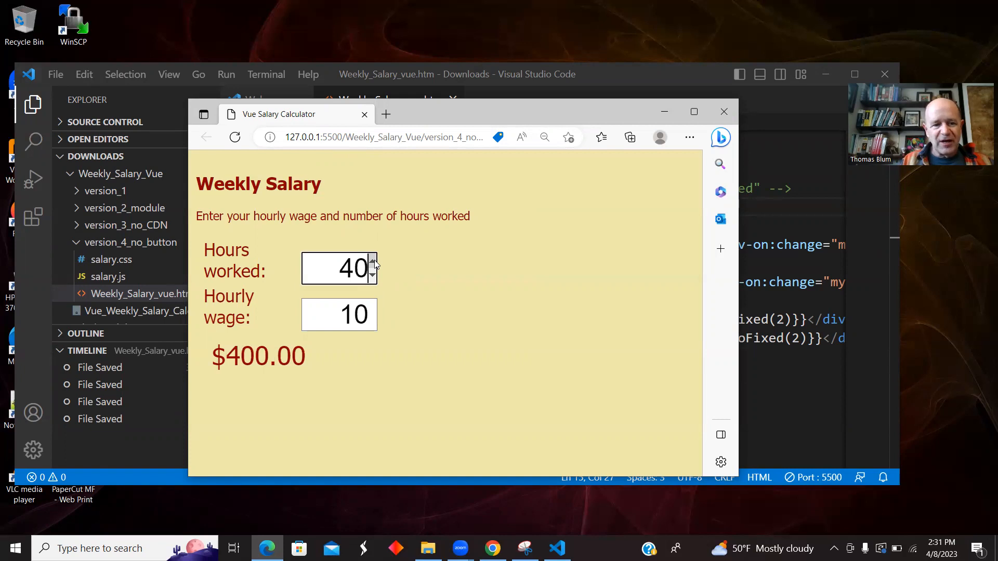
click(373, 262)
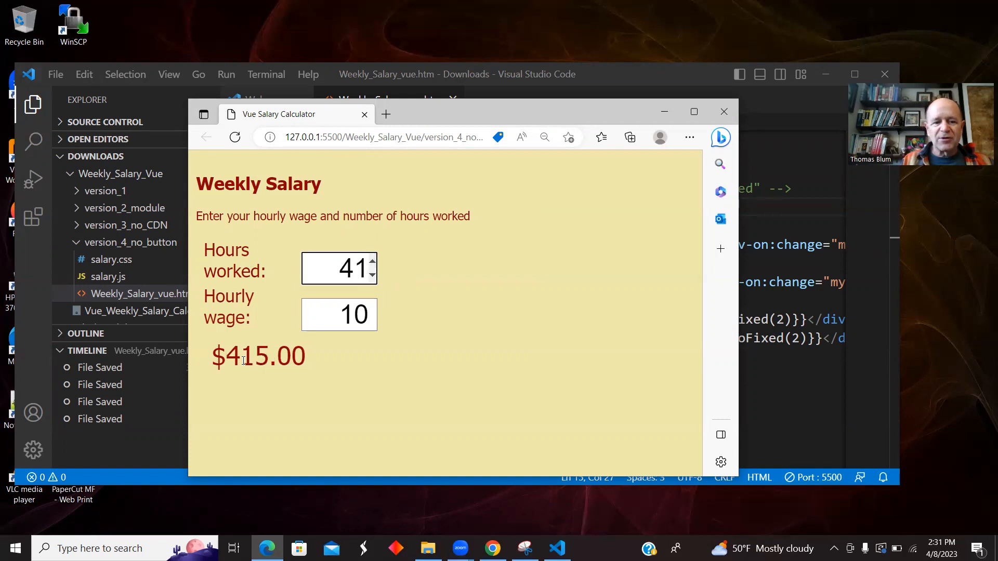
double_click(253, 355)
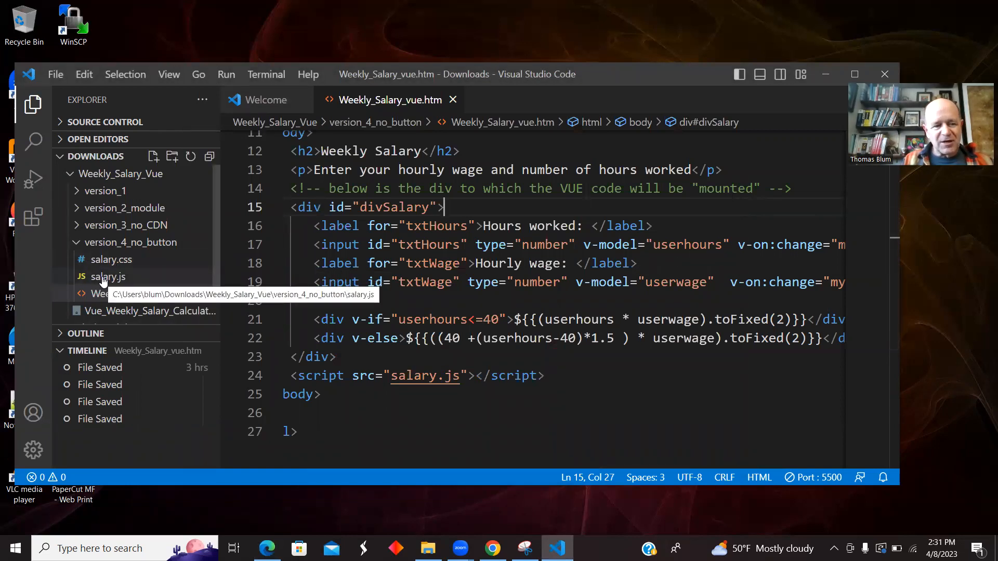
Step: View salary.js with default hours 20 and wage 7.25, then return to Weekly_Salary_vue.htm
click(108, 277)
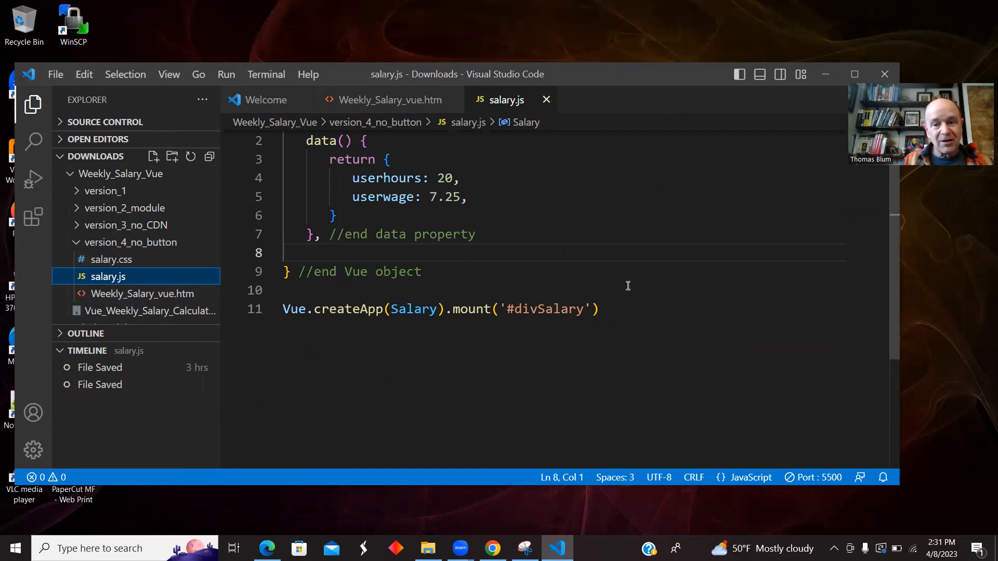
drag(352, 178, 460, 178)
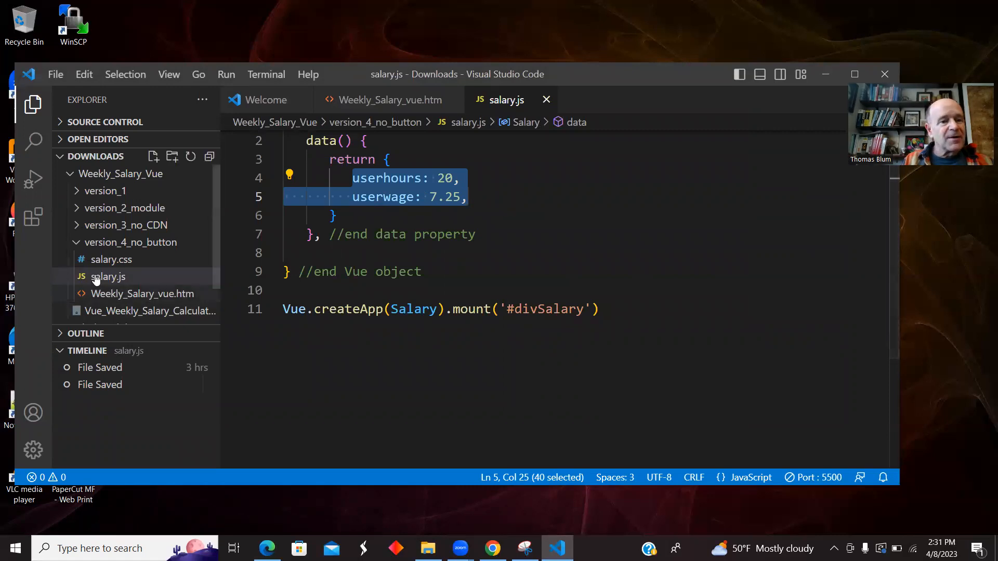
click(142, 294)
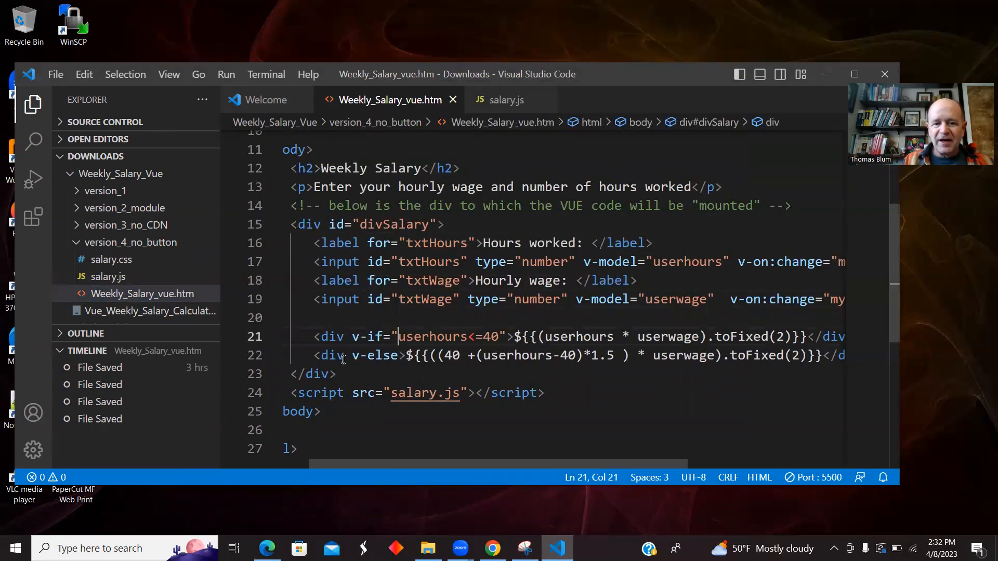
double_click(332, 356)
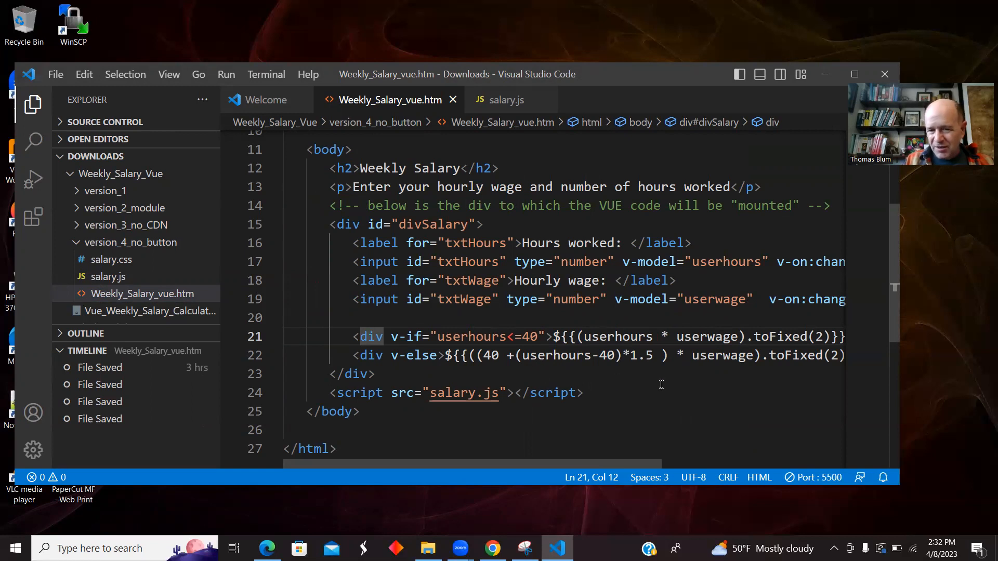
click(438, 336)
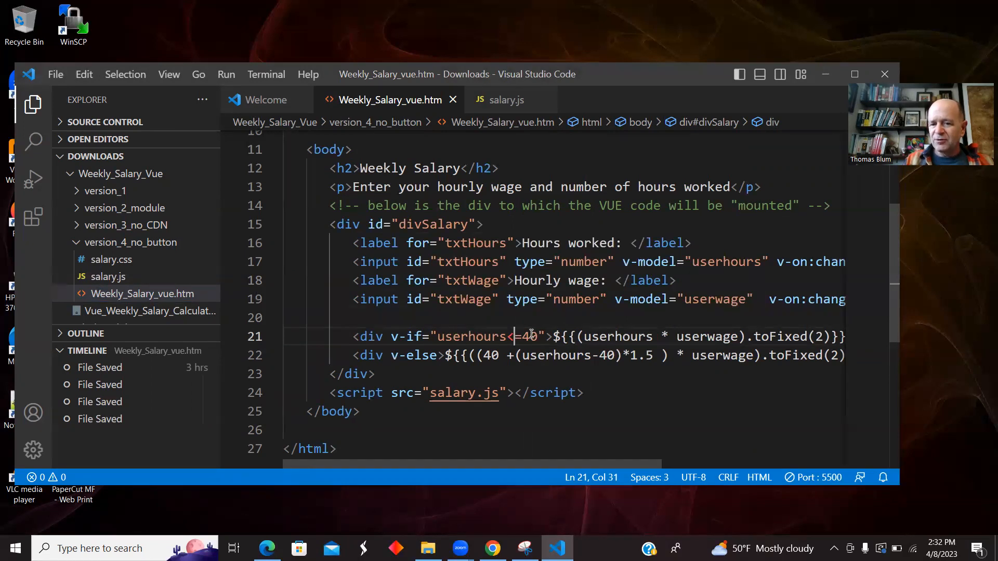
scroll(right, 3)
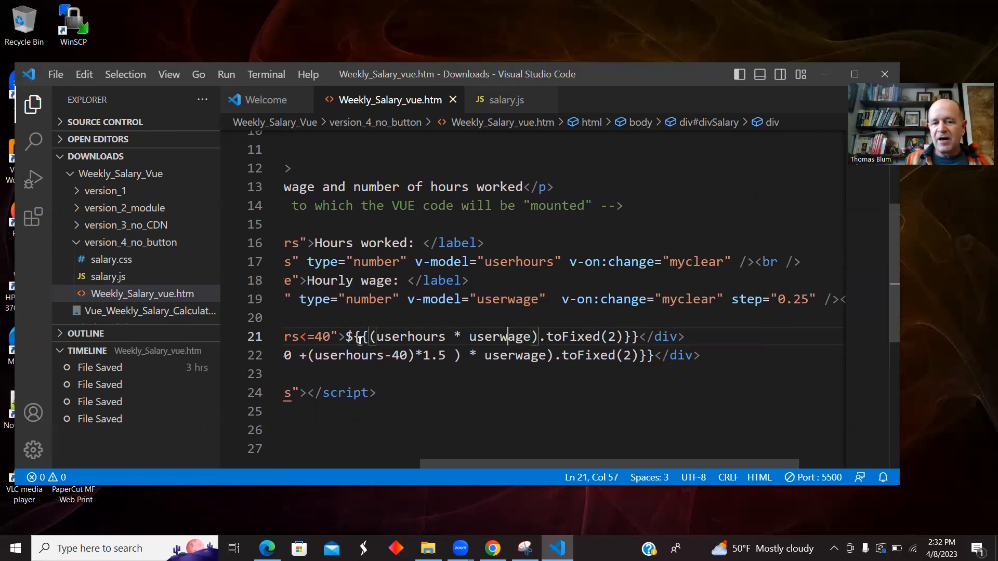
mouse_move(490, 326)
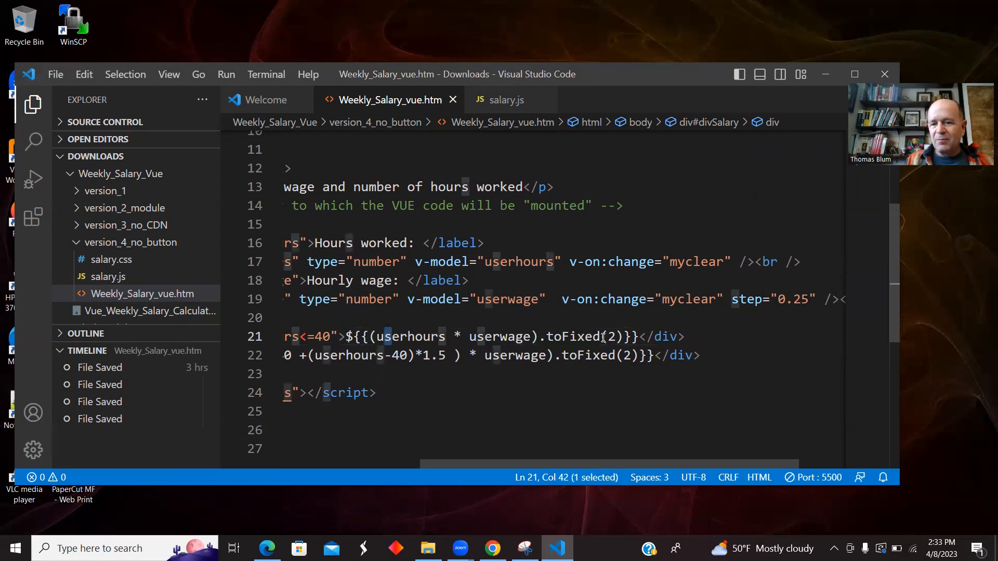
click(597, 336)
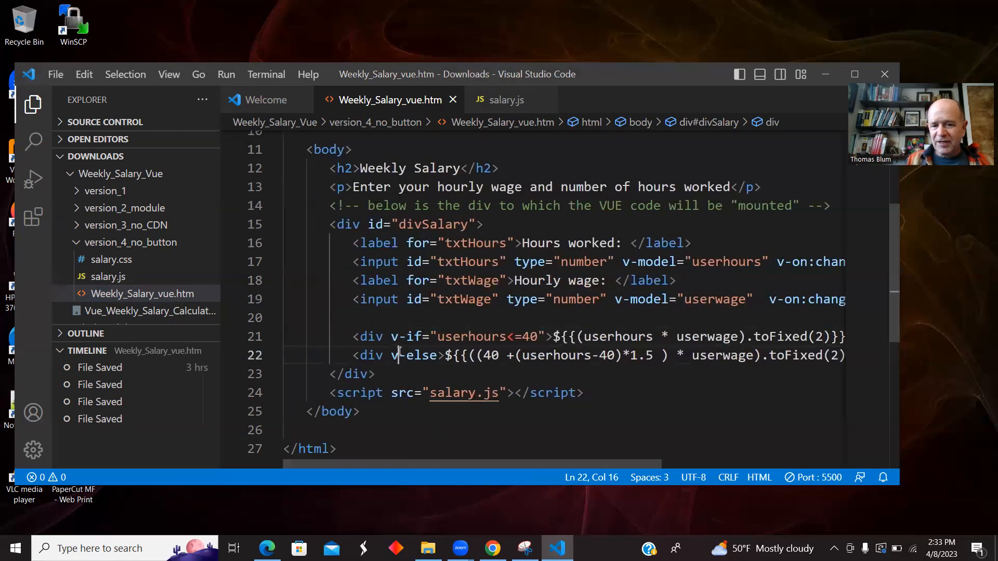
click(413, 336)
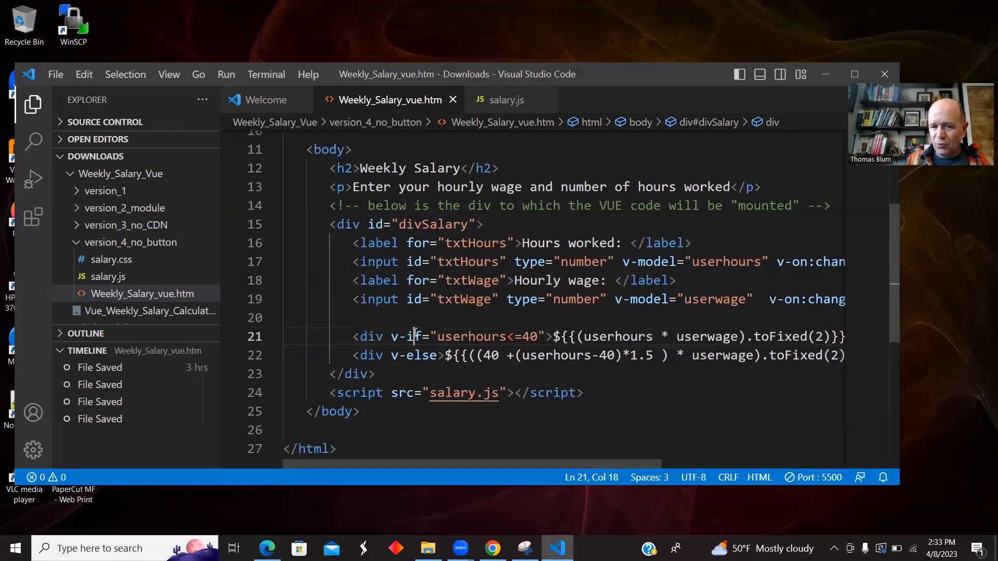
mouse_move(563, 307)
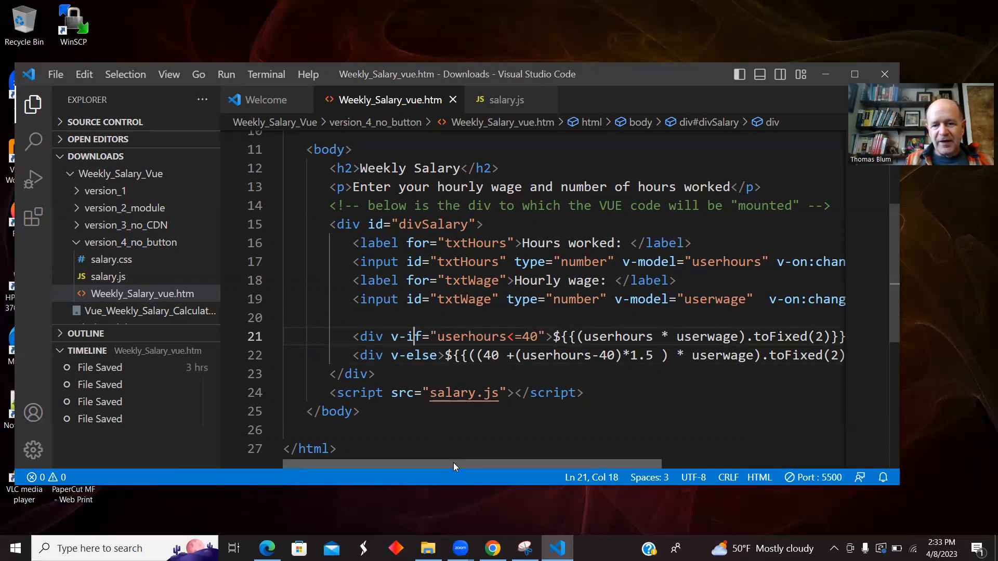
scroll(right, 3)
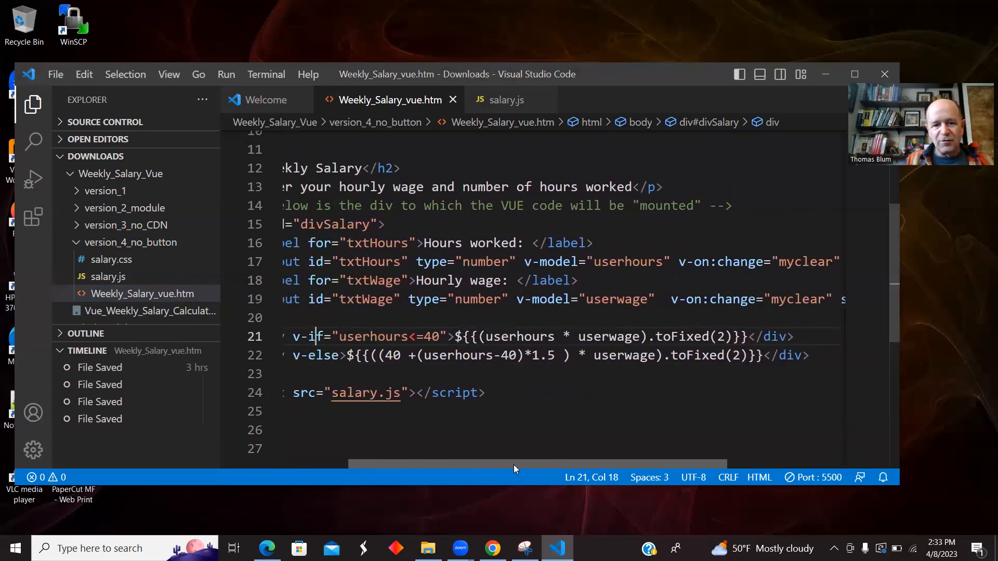
click(392, 355)
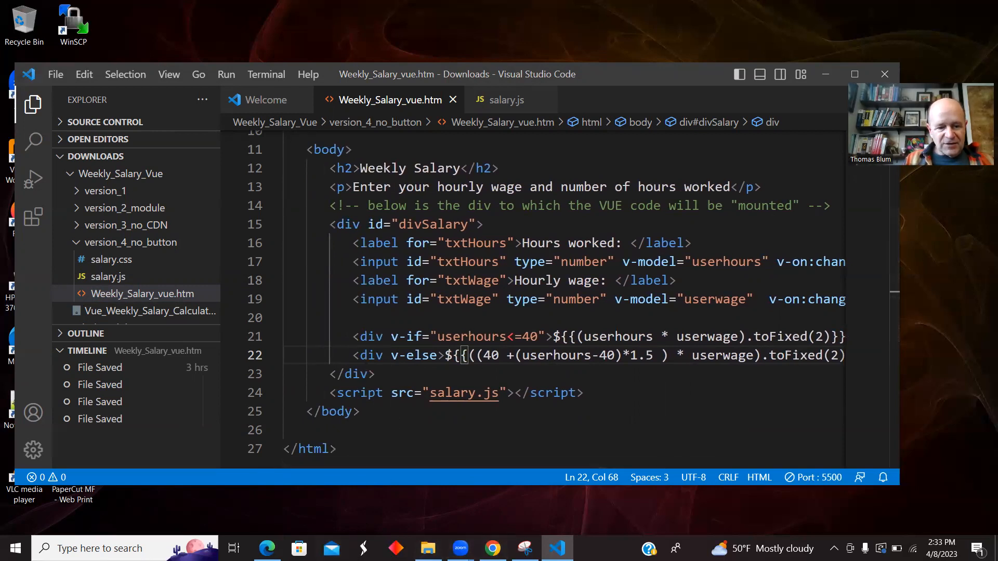
click(266, 547)
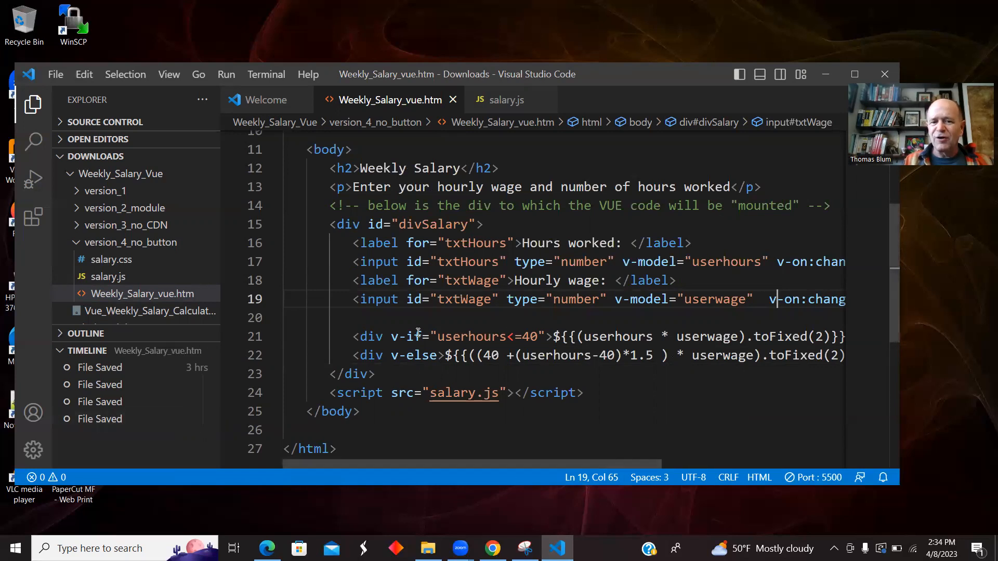
click(438, 355)
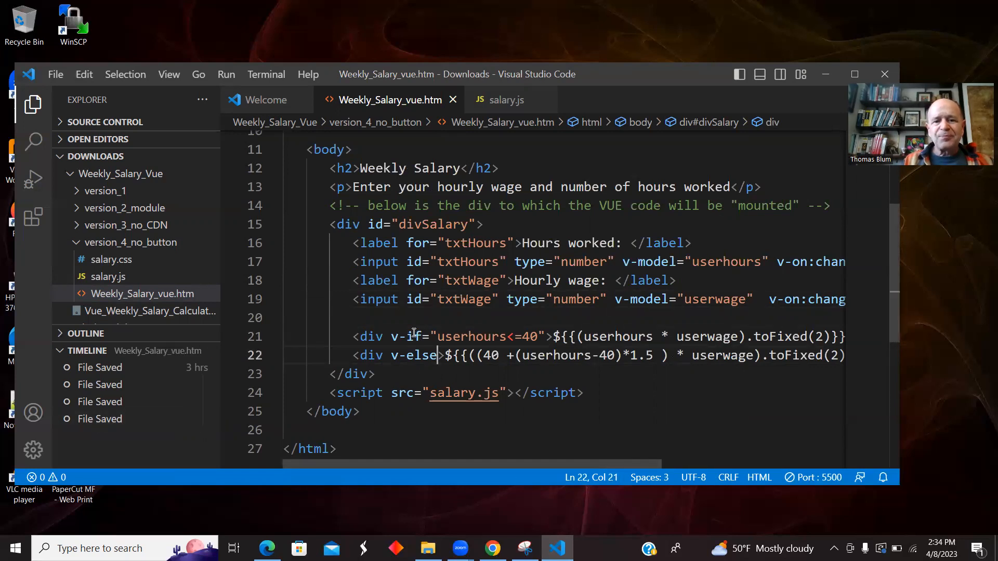
drag(353, 336, 453, 336)
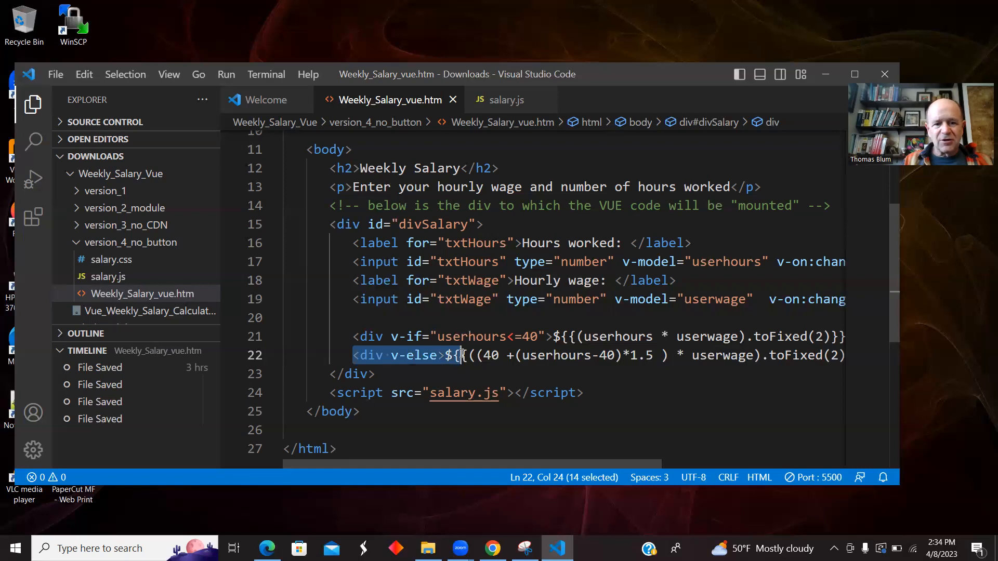
mouse_move(825, 69)
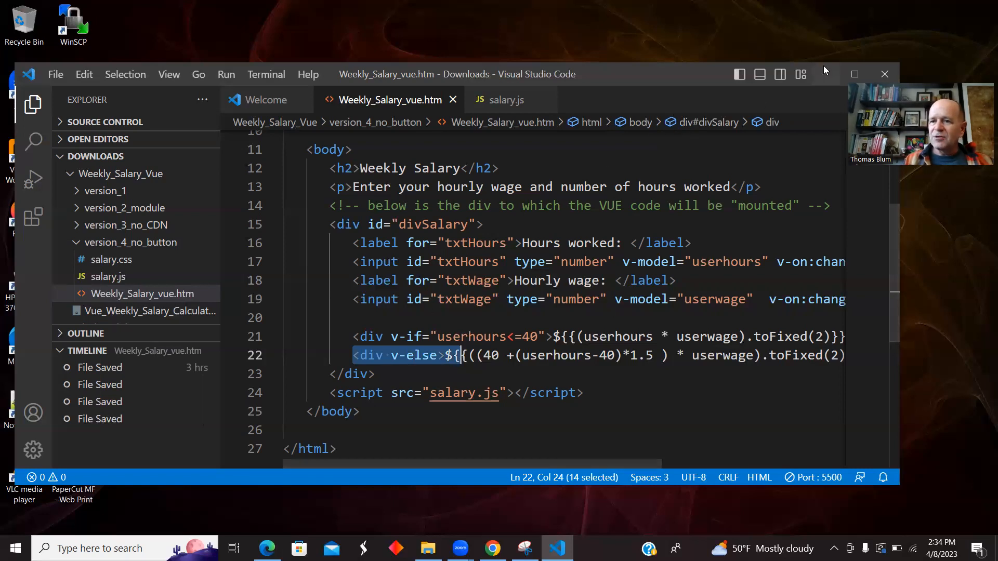